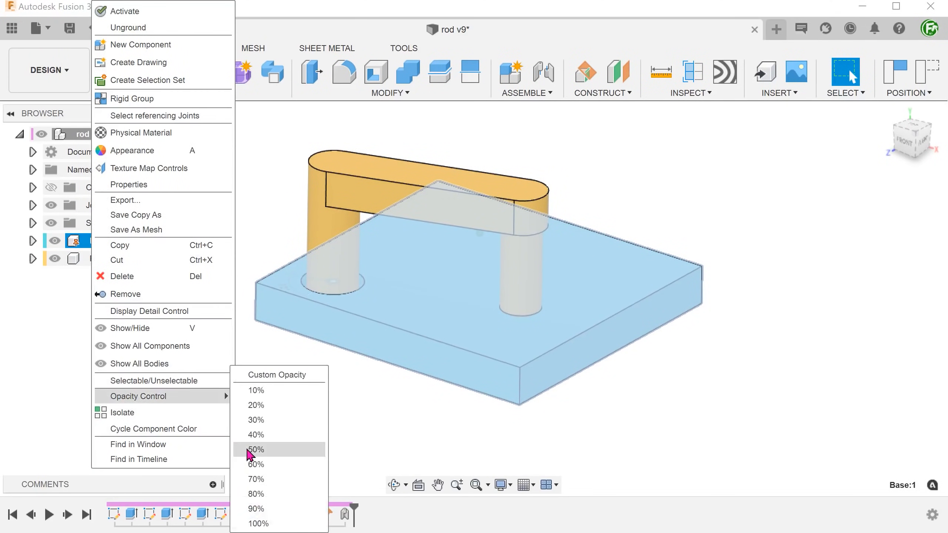
# Make the base half transparent and view the plate squarely from the top.
pyautogui.click(254, 449)
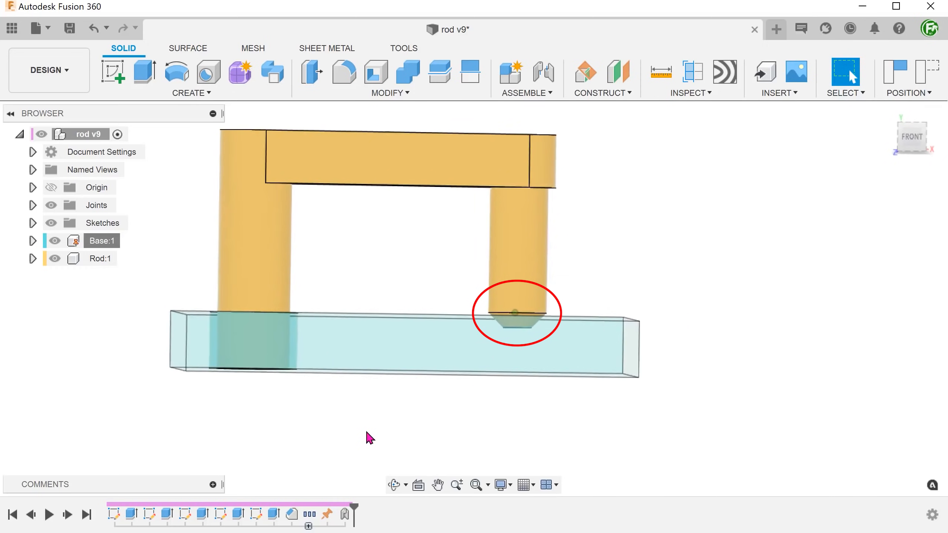
pyautogui.click(100, 258)
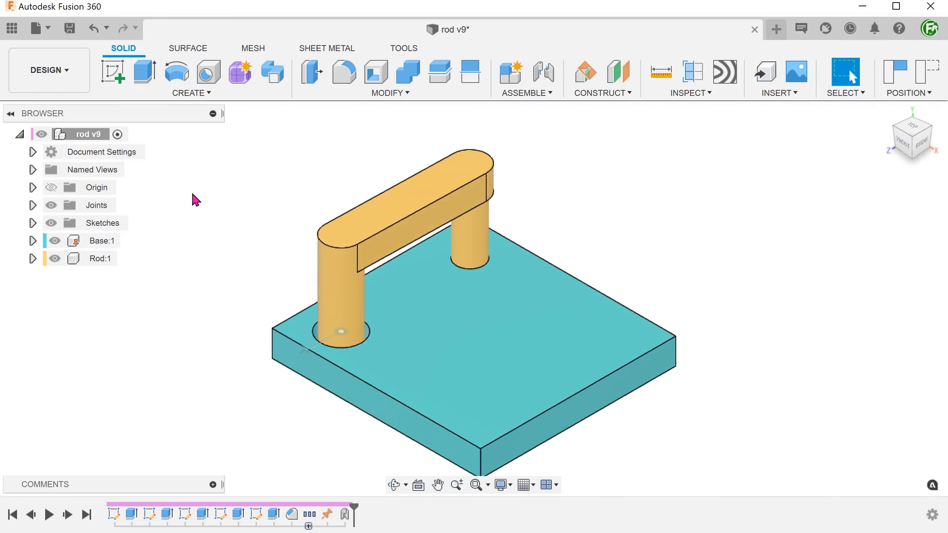
pyautogui.moveTo(202, 201)
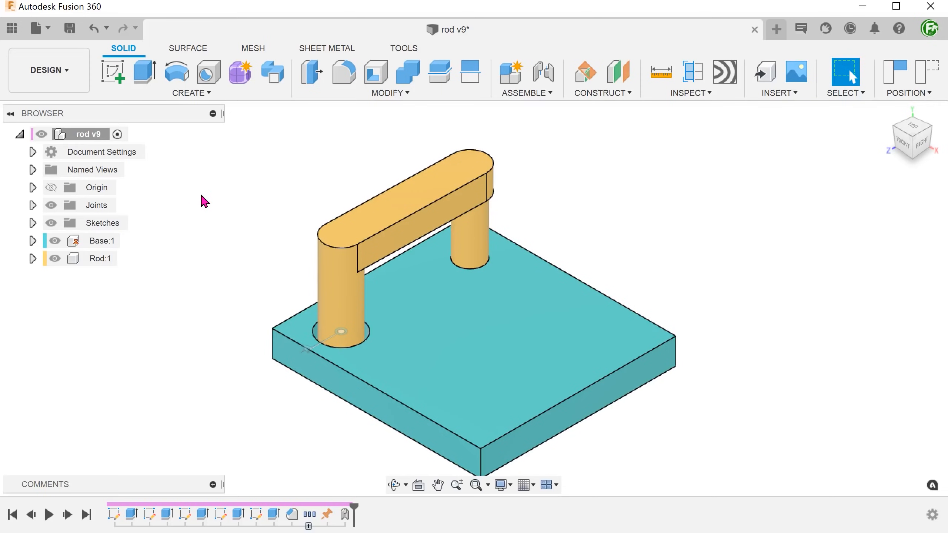
pyautogui.moveTo(233, 233)
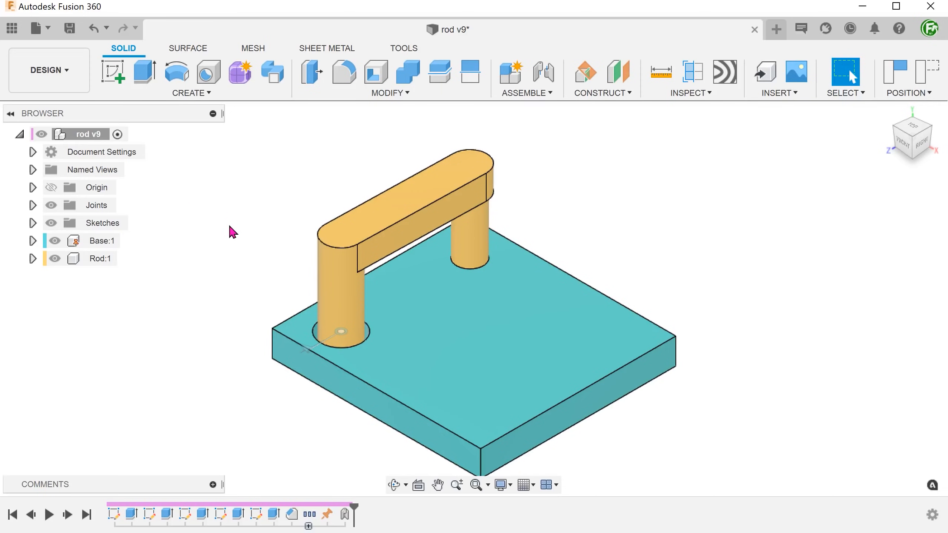
pyautogui.click(345, 513)
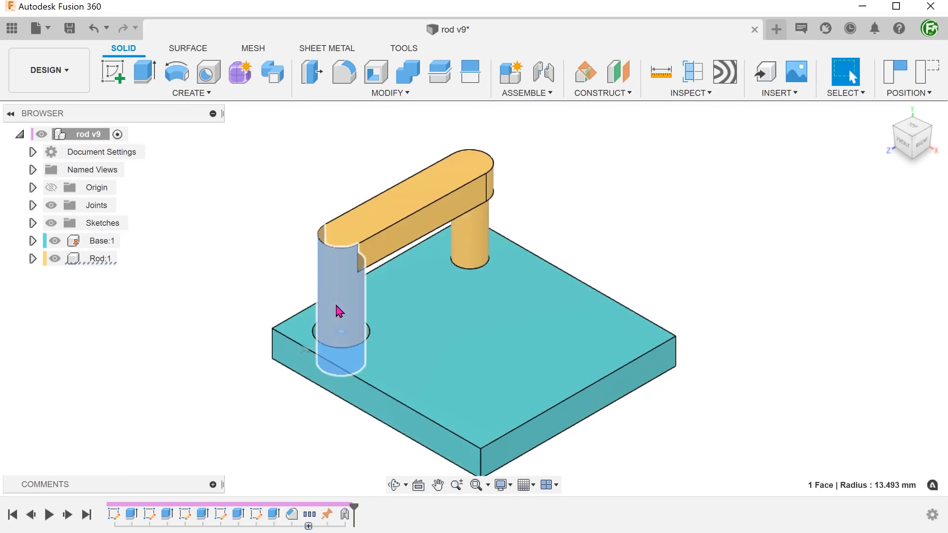
pyautogui.click(256, 411)
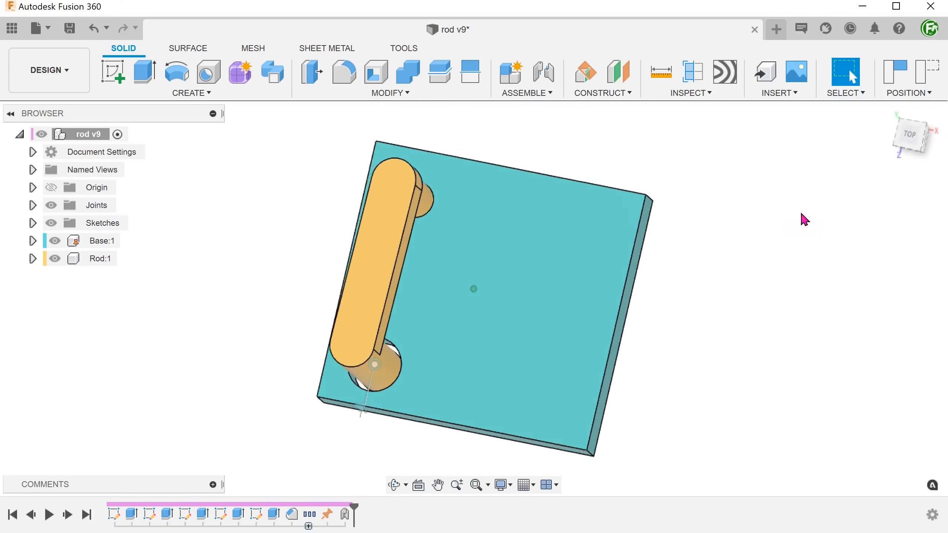
pyautogui.click(910, 134)
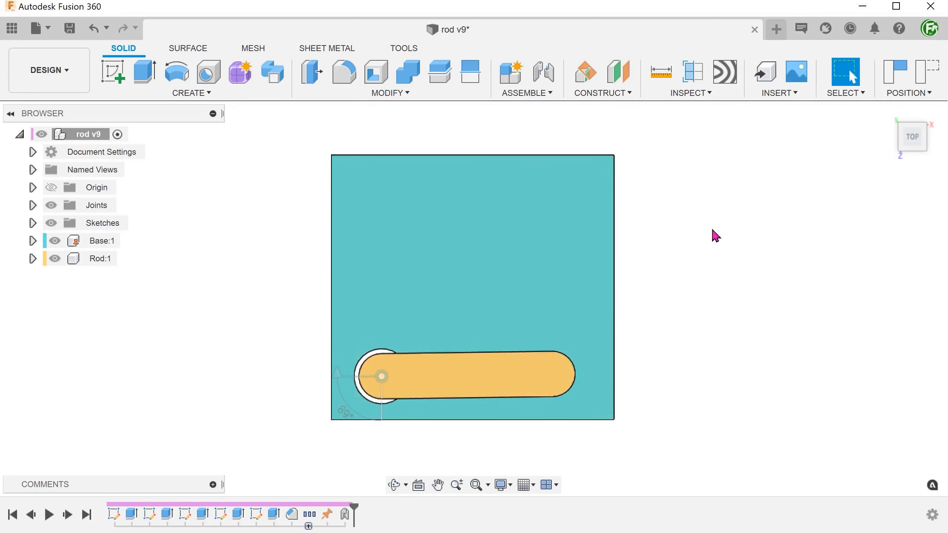
pyautogui.click(927, 71)
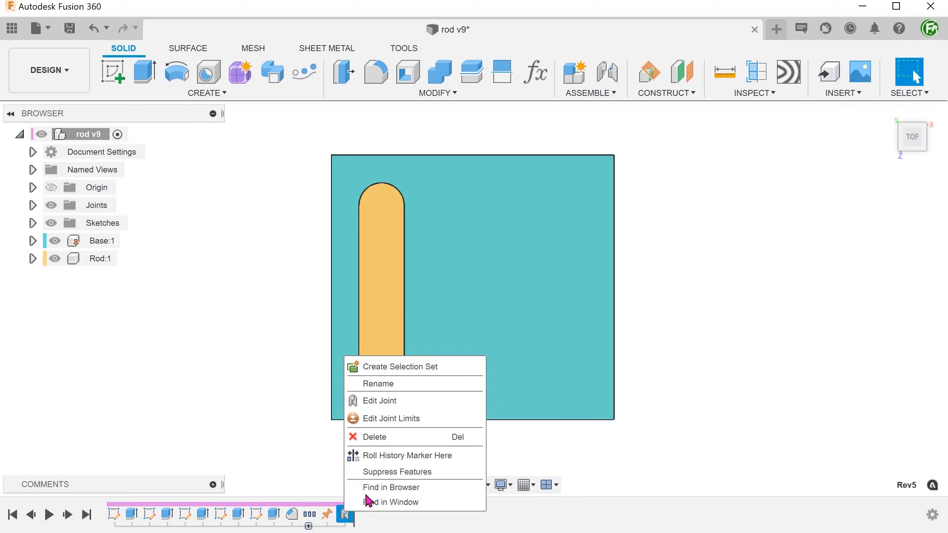
pyautogui.moveTo(413, 418)
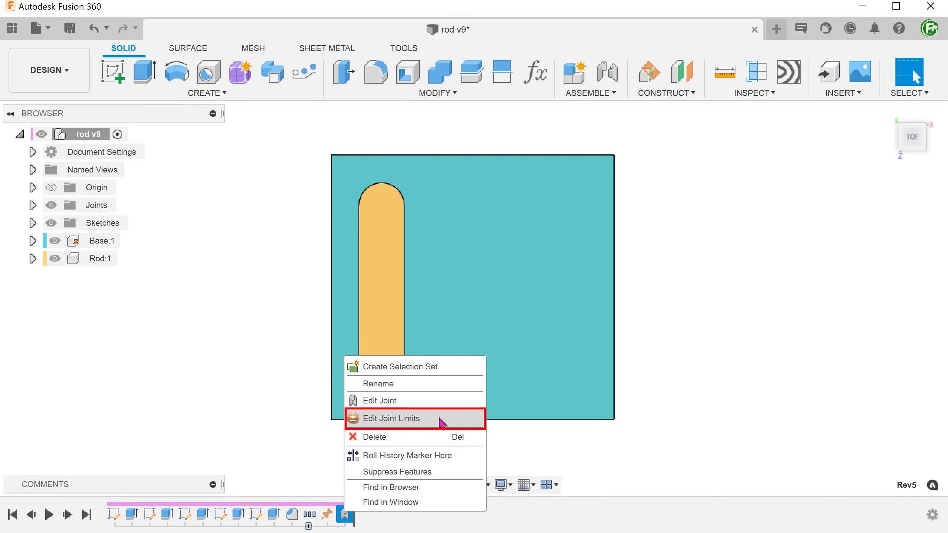
# Limit the rod's pivot joint rotation to a 0° minimum and 90° maximum.
pyautogui.click(398, 419)
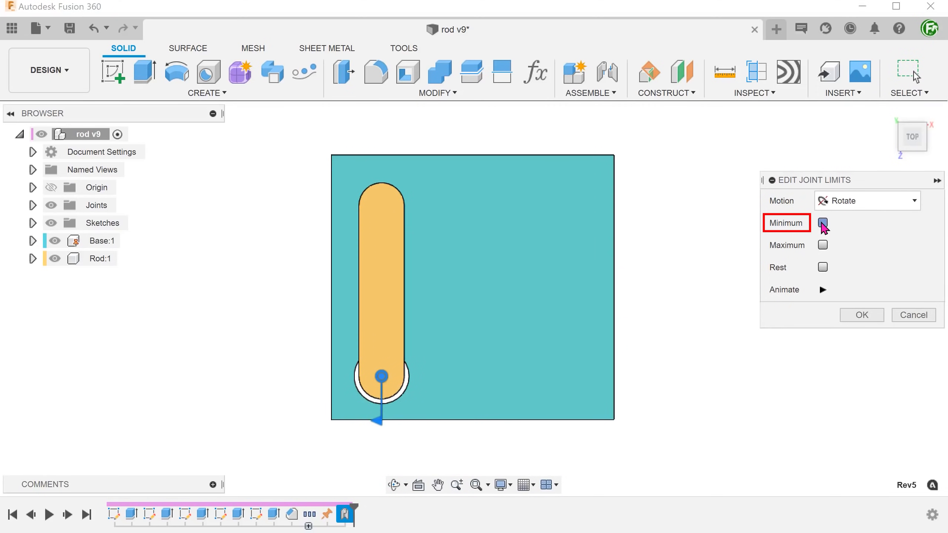
pyautogui.click(822, 223)
pyautogui.write('90')
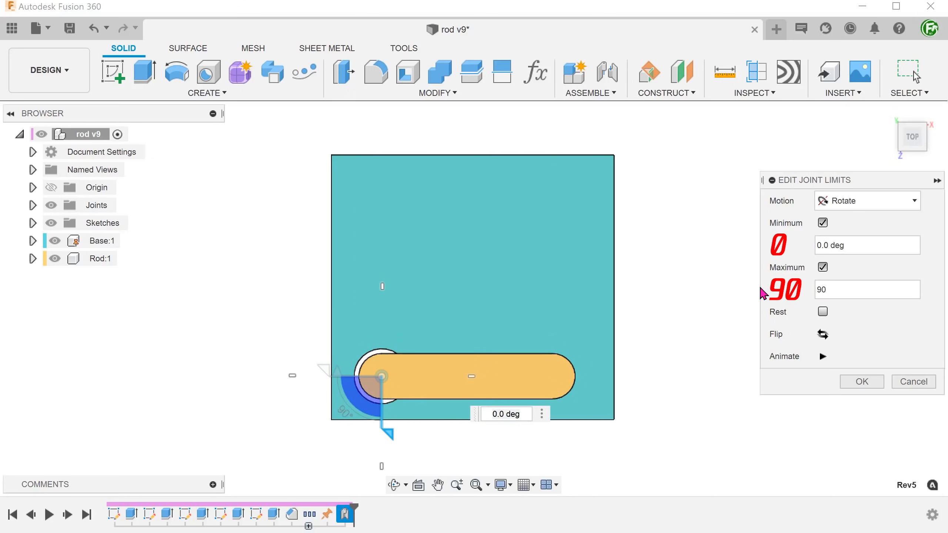
pyautogui.click(866, 289)
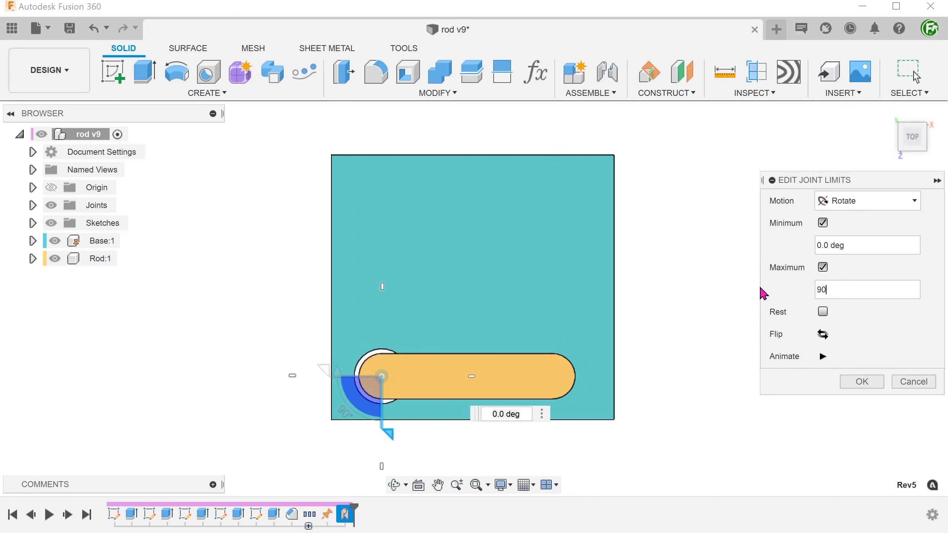
pyautogui.click(861, 381)
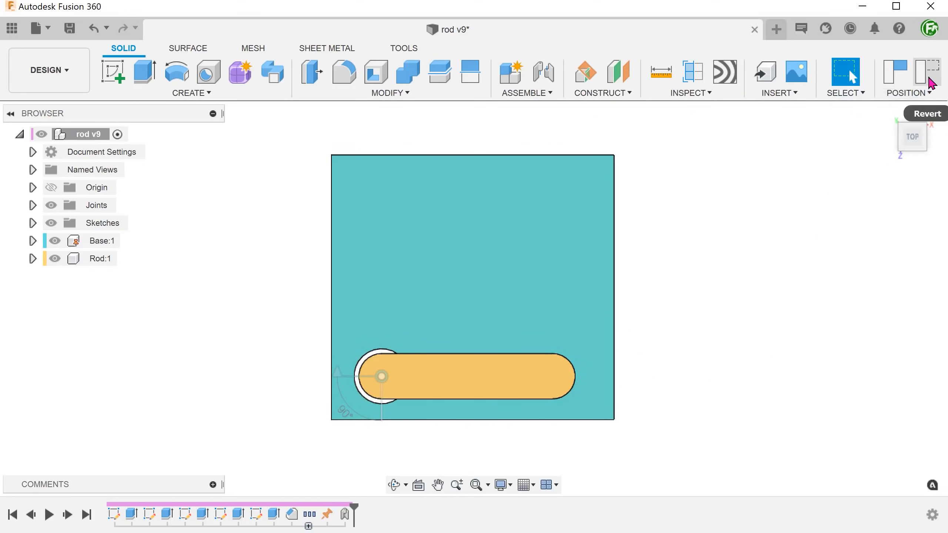
# Revert the rod's dragged position back to its captured pose.
pyautogui.click(908, 93)
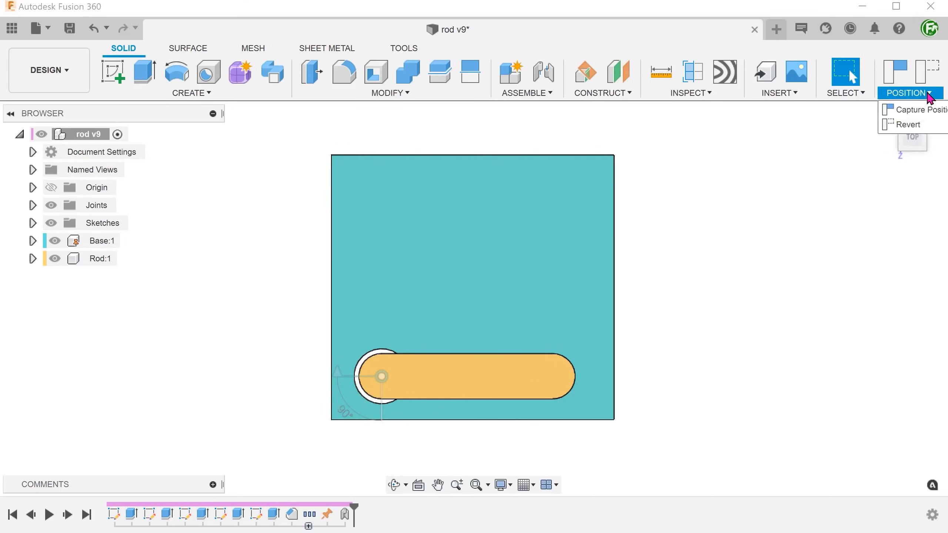
pyautogui.moveTo(909, 124)
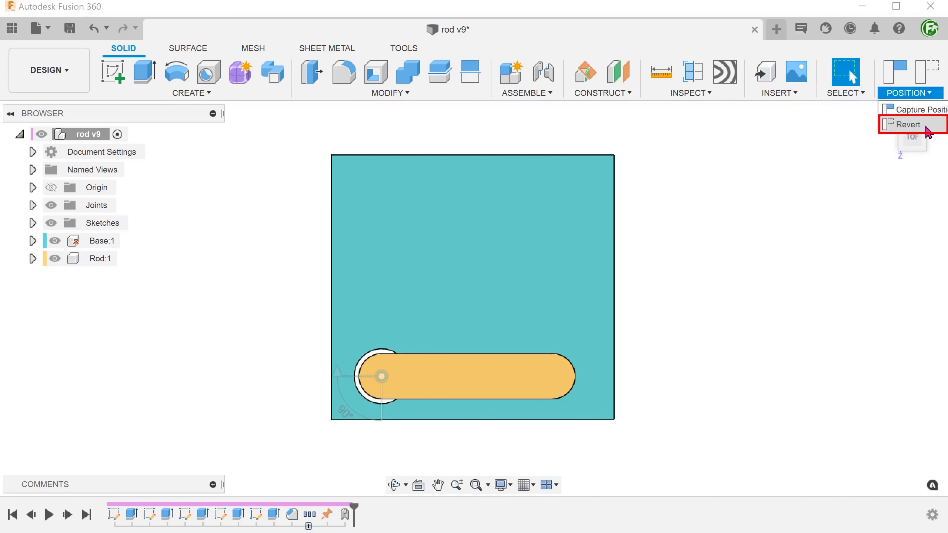
pyautogui.click(908, 124)
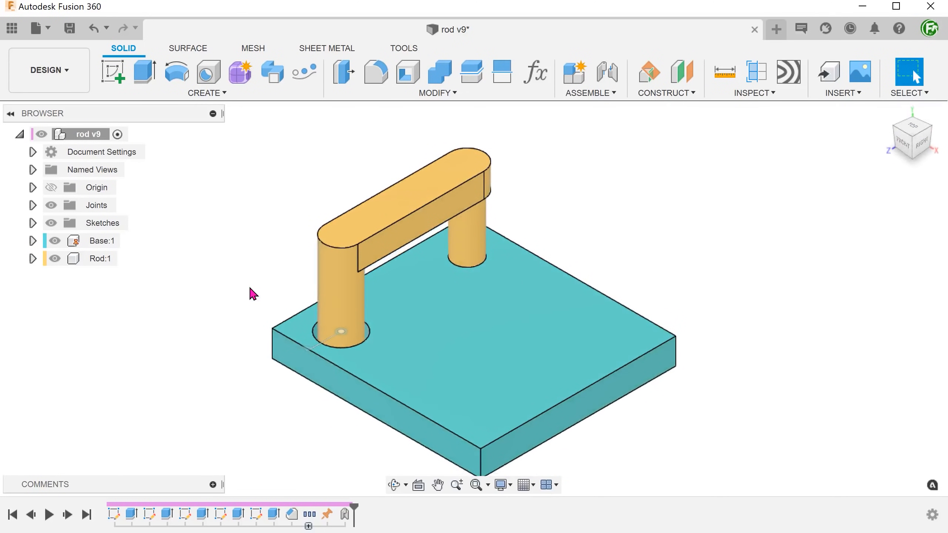
pyautogui.moveTo(237, 284)
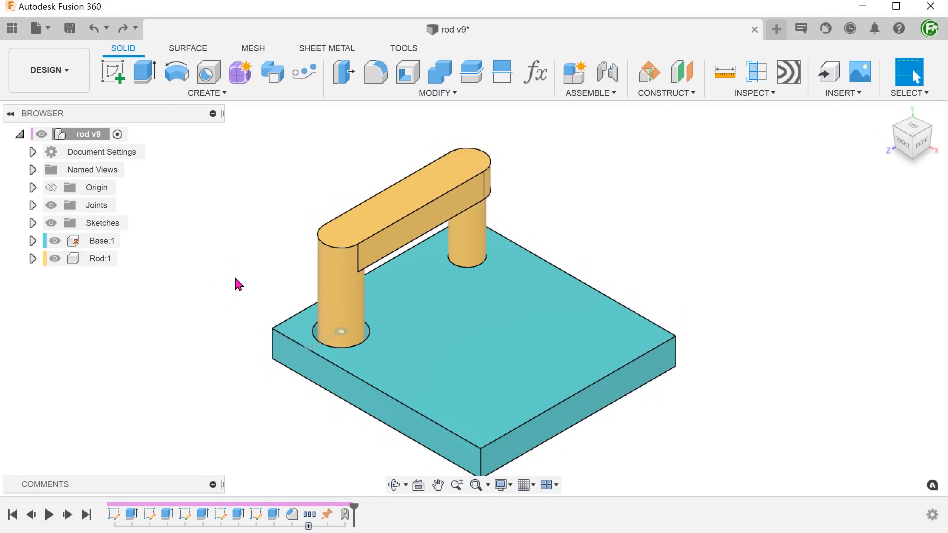
# Activate the Base:1 component and create a sketch on the plate's top face.
pyautogui.click(103, 240)
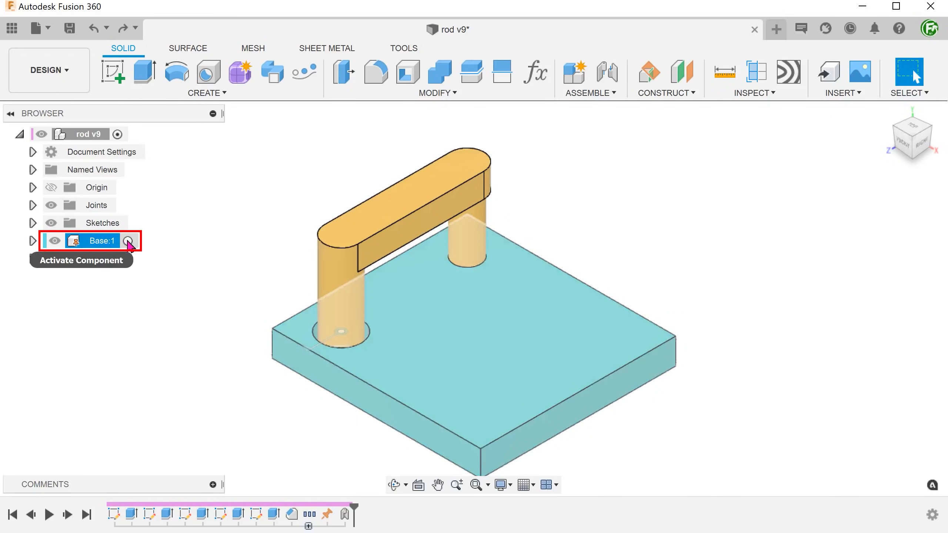
pyautogui.click(127, 240)
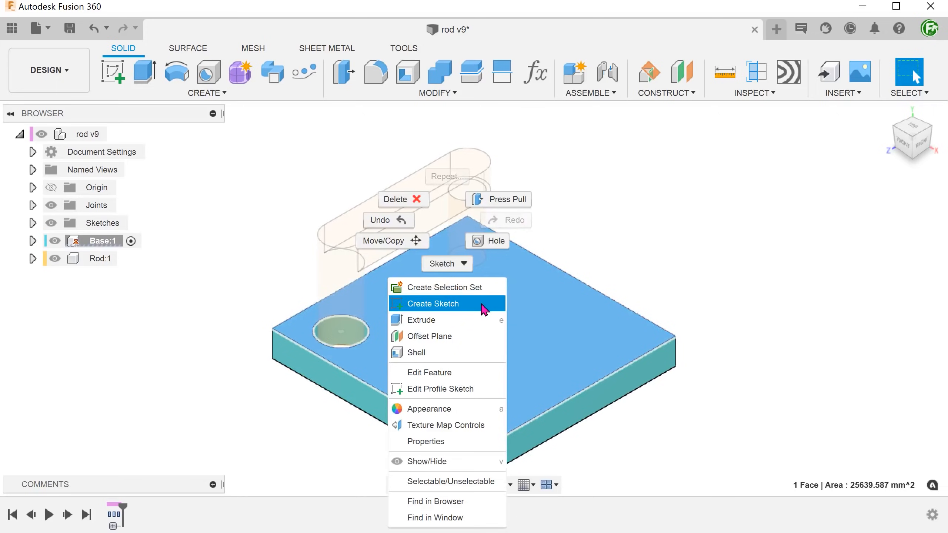
pyautogui.click(432, 303)
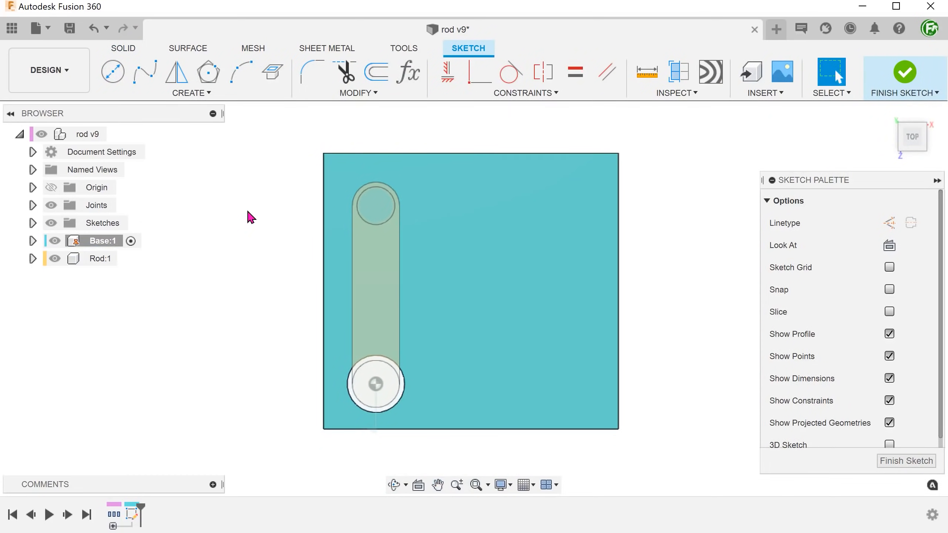
# Draw a 90° center-point arc centred on the rod pivot, then finish the sketch.
pyautogui.click(191, 77)
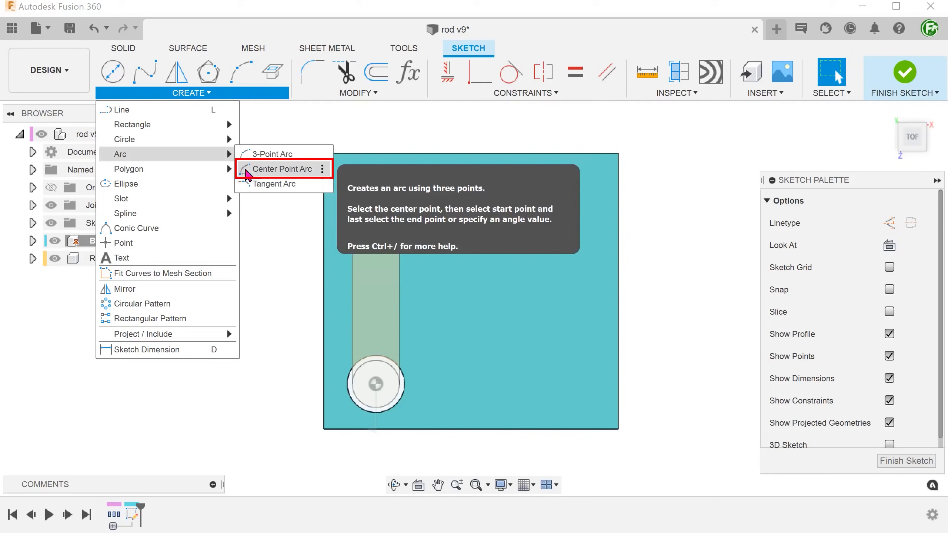
pyautogui.click(282, 169)
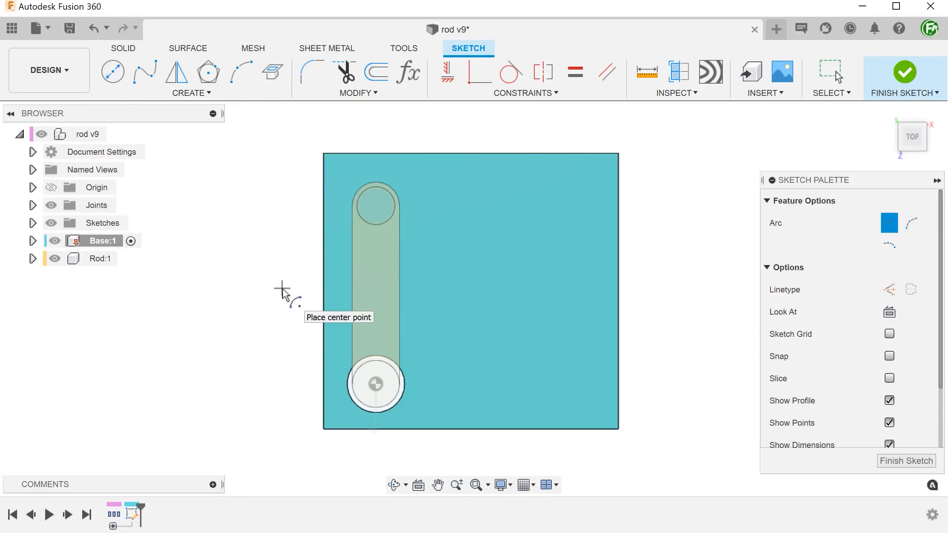
pyautogui.moveTo(375, 385)
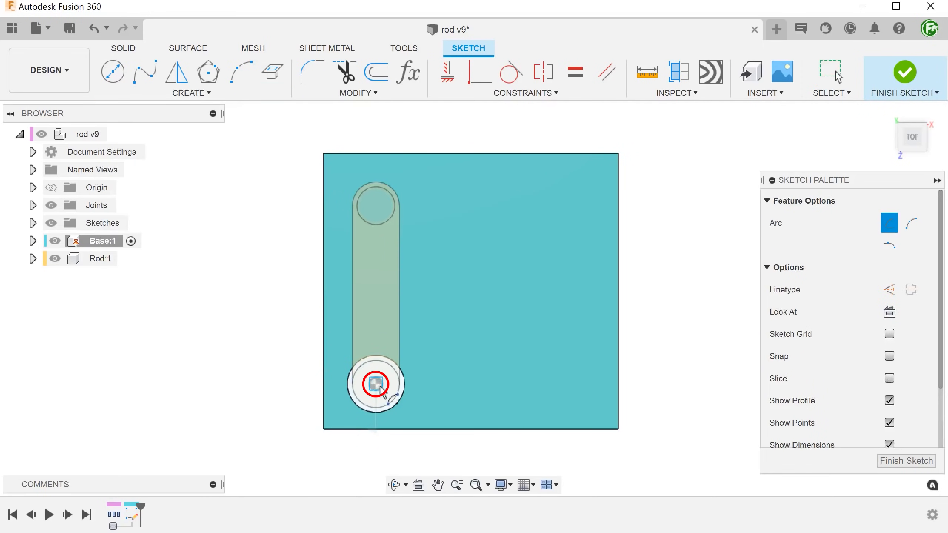
pyautogui.click(376, 203)
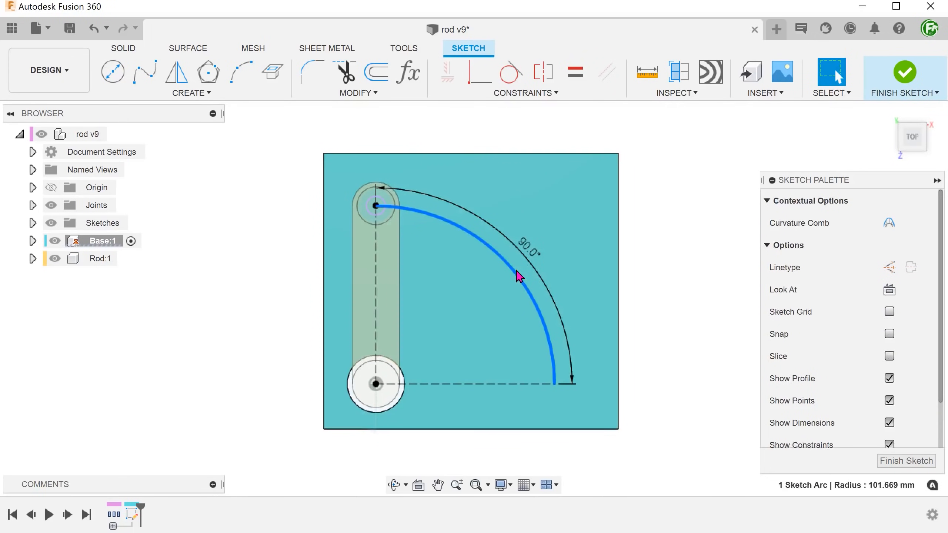
pyautogui.moveTo(714, 239)
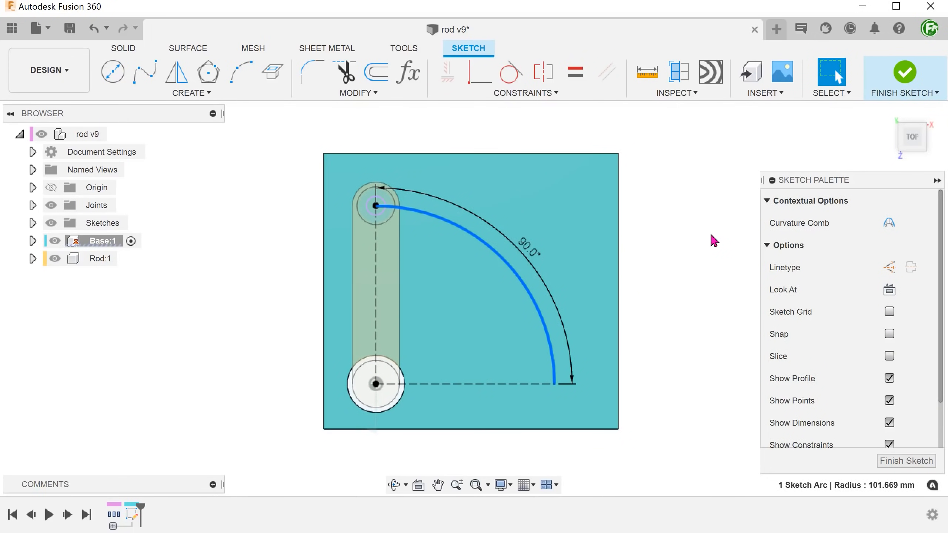
pyautogui.click(904, 77)
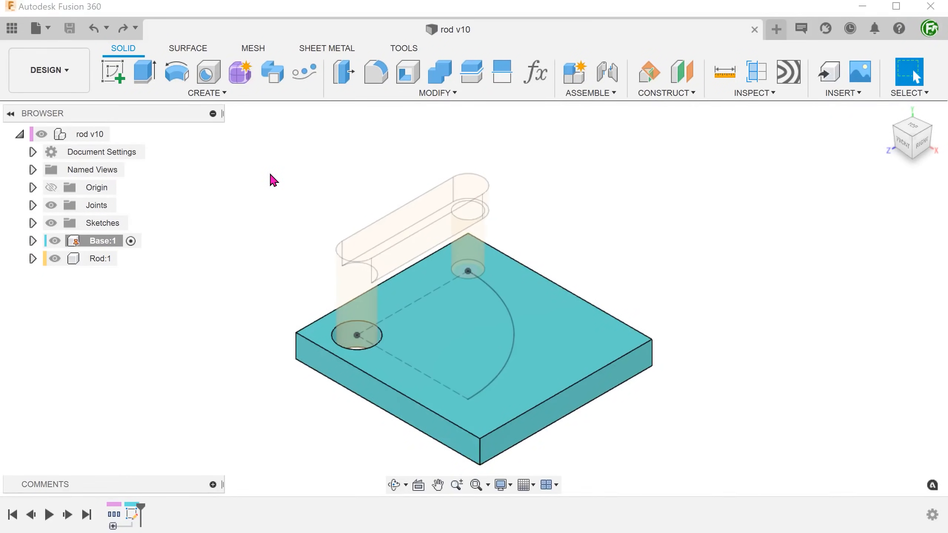
pyautogui.moveTo(665, 92)
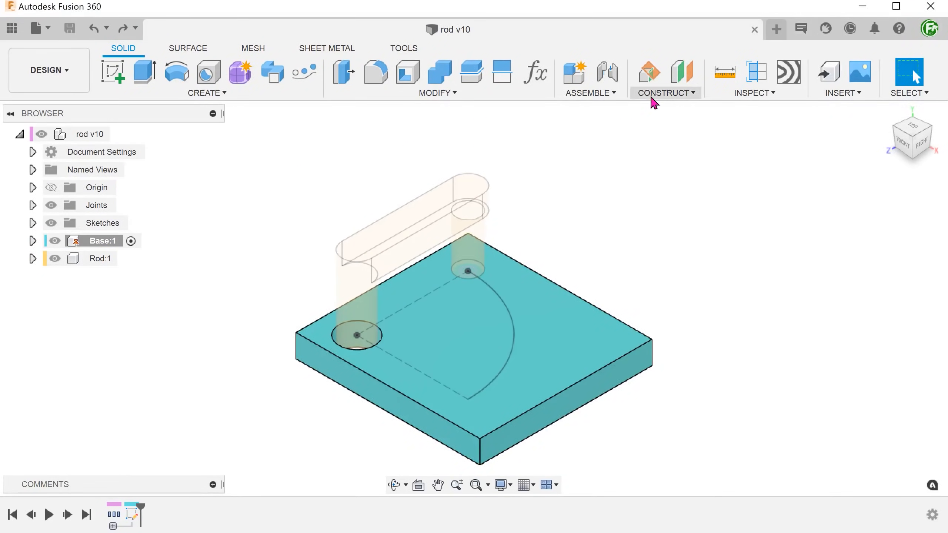
# Create a midplane construction plane between two faces of the rod.
pyautogui.click(664, 93)
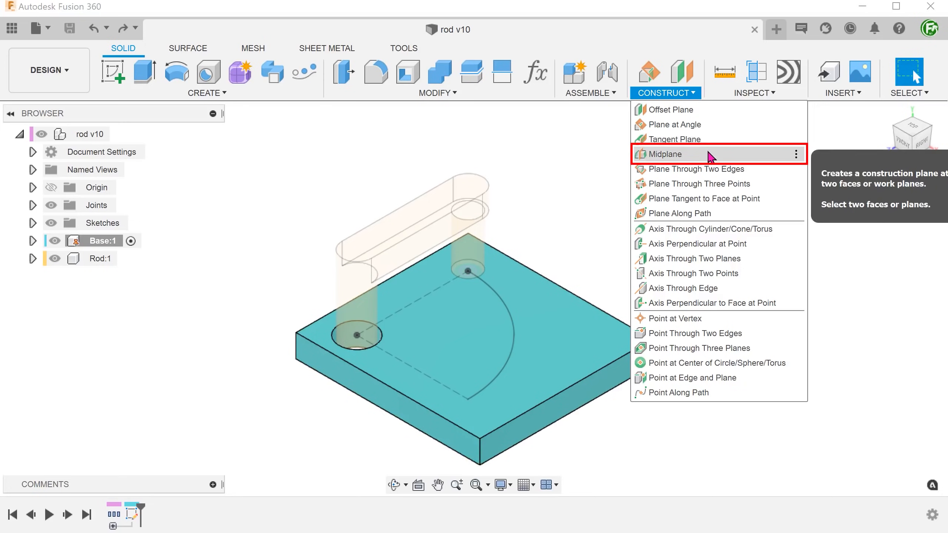
pyautogui.click(664, 154)
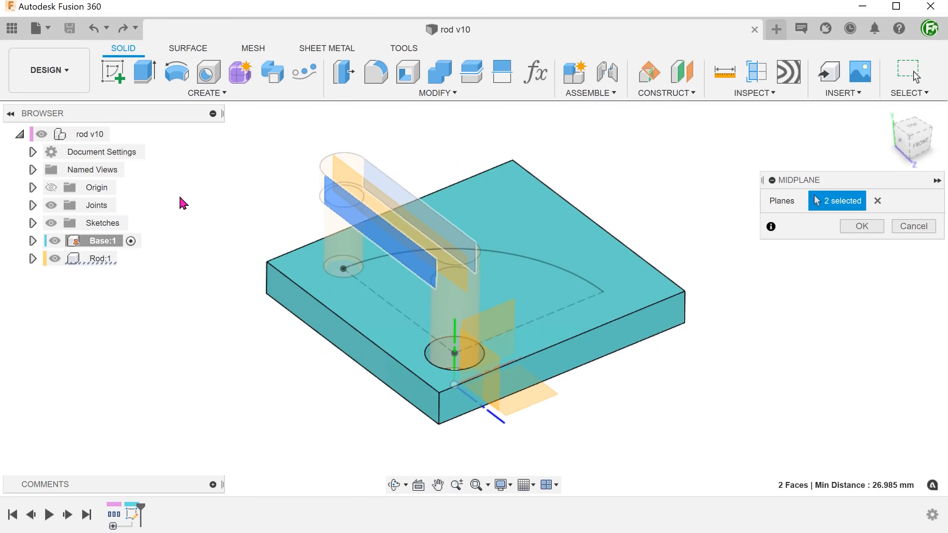
pyautogui.click(861, 226)
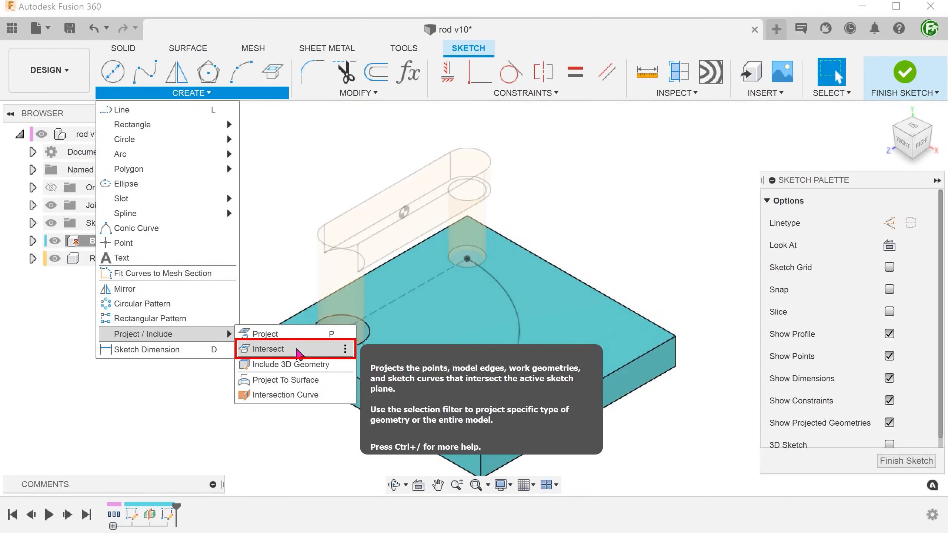
# Intersect the Rod body into the midplane sketch to trace its outline, then finish.
pyautogui.click(266, 349)
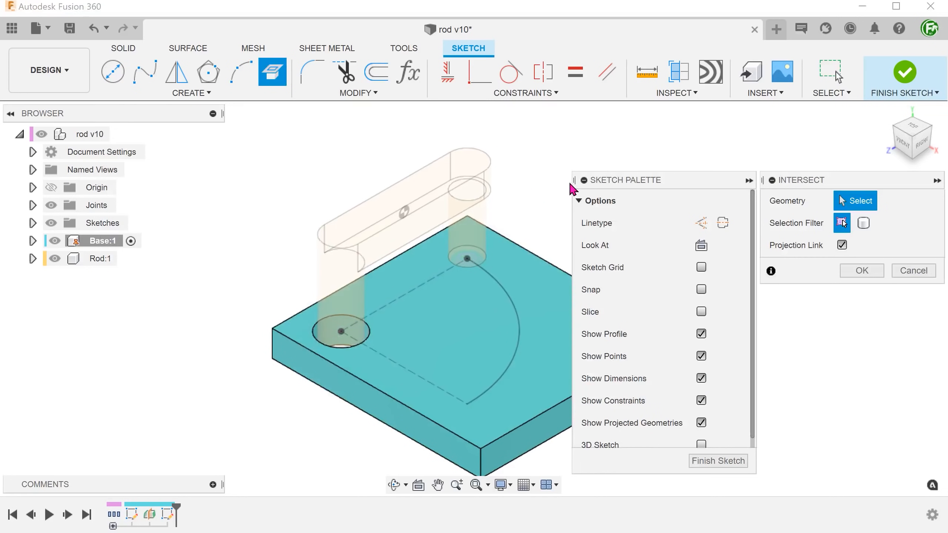
pyautogui.click(747, 180)
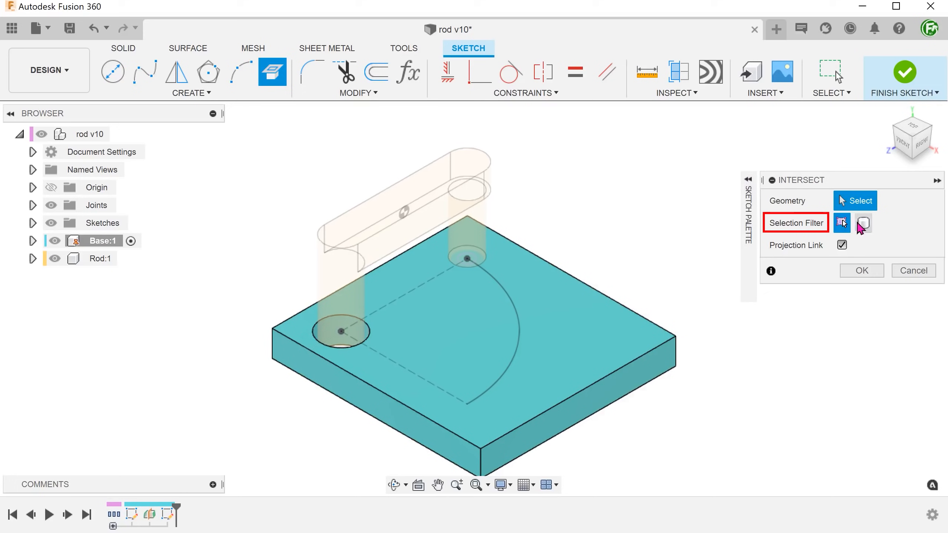
pyautogui.moveTo(863, 223)
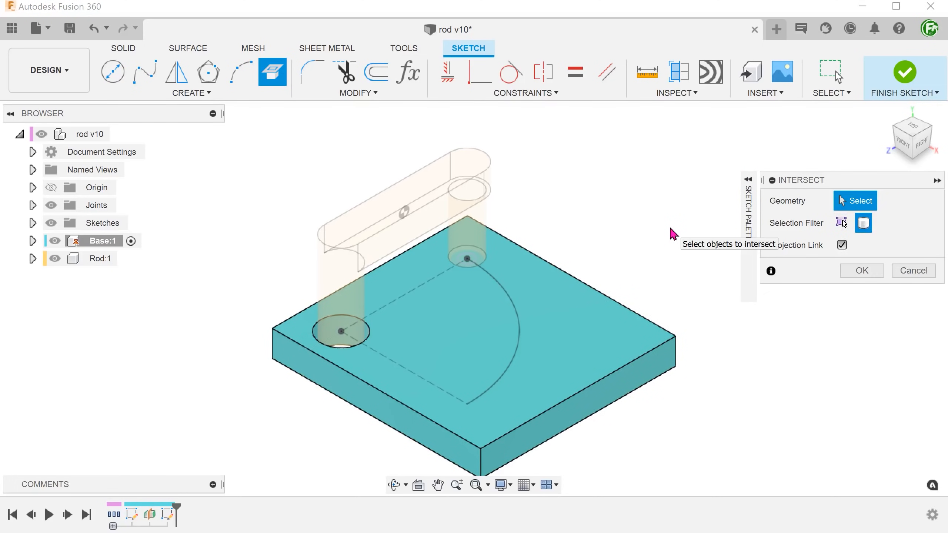
pyautogui.click(471, 202)
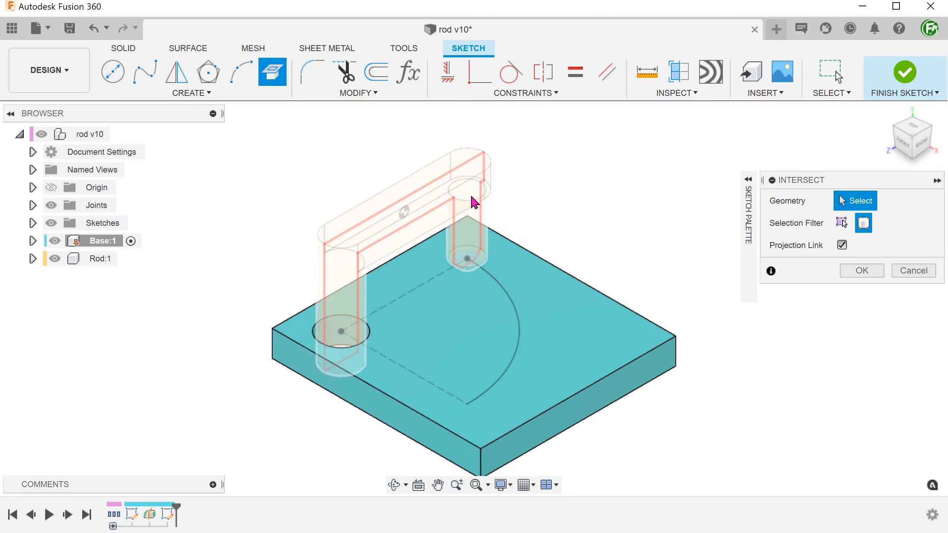
pyautogui.click(399, 212)
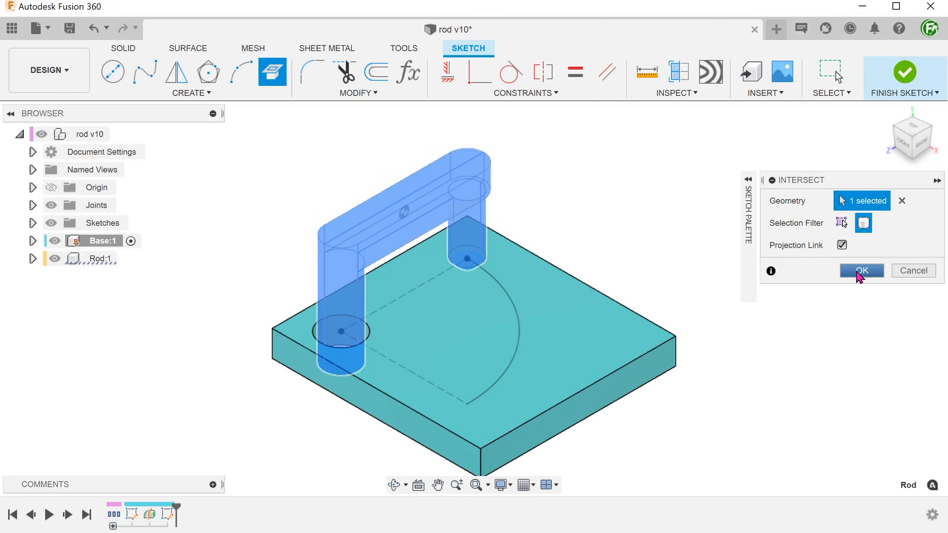
pyautogui.click(861, 271)
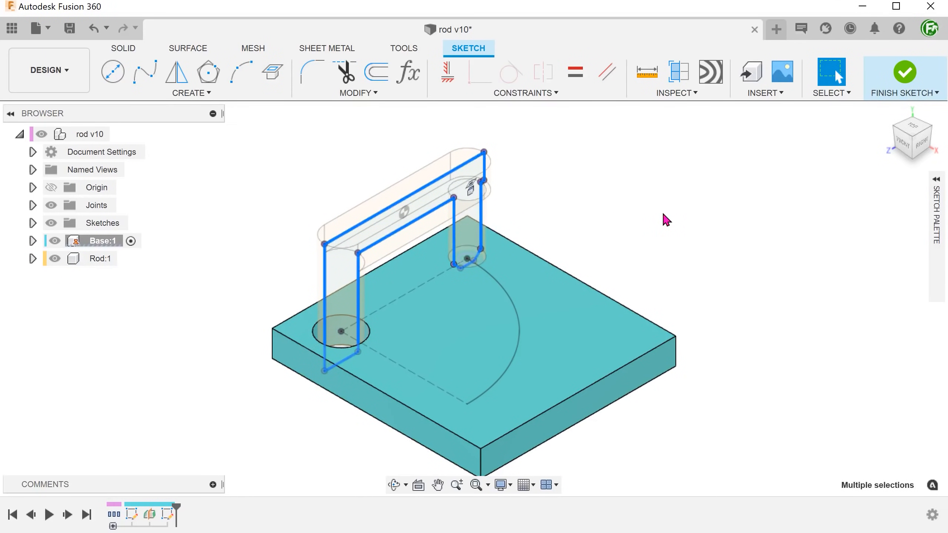
pyautogui.click(664, 219)
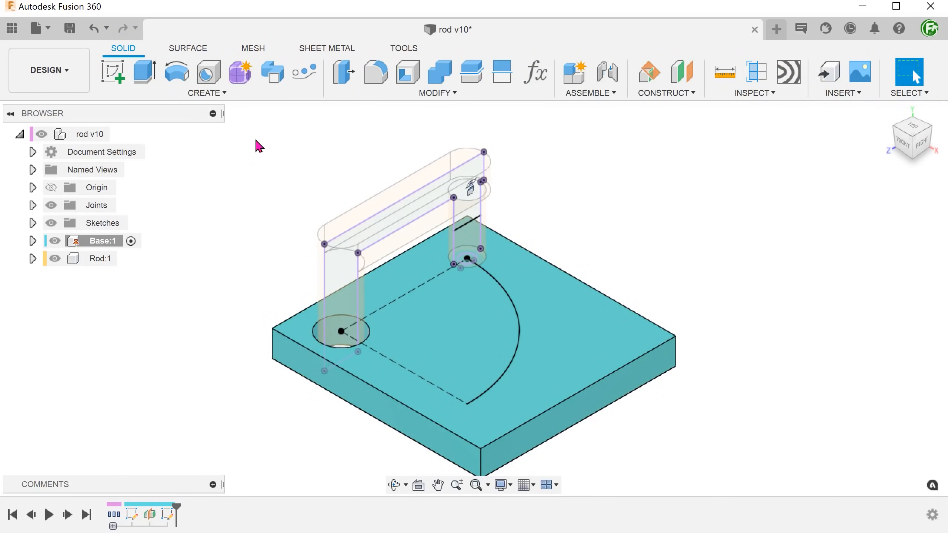
pyautogui.click(205, 93)
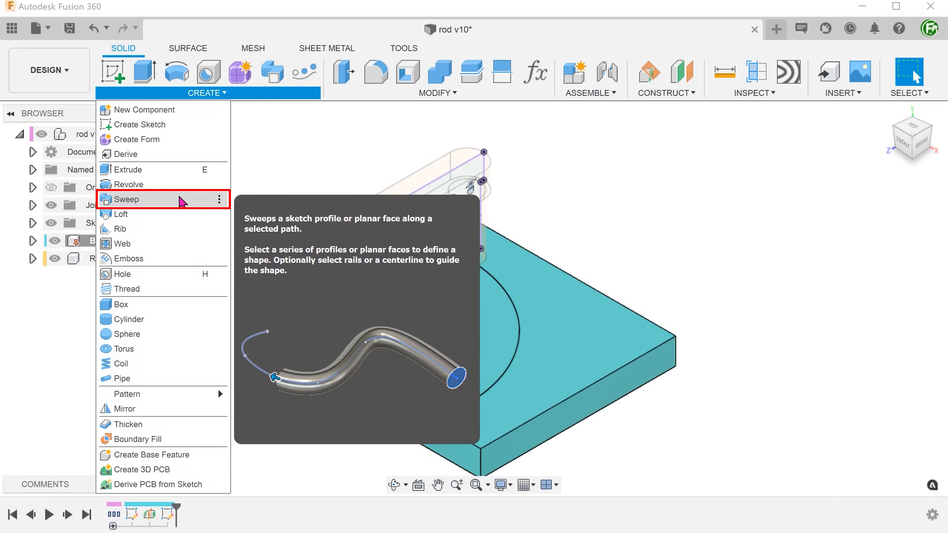
# Sweep the small leg profile along the arc as a Cut, excluding the Rod body.
pyautogui.click(127, 198)
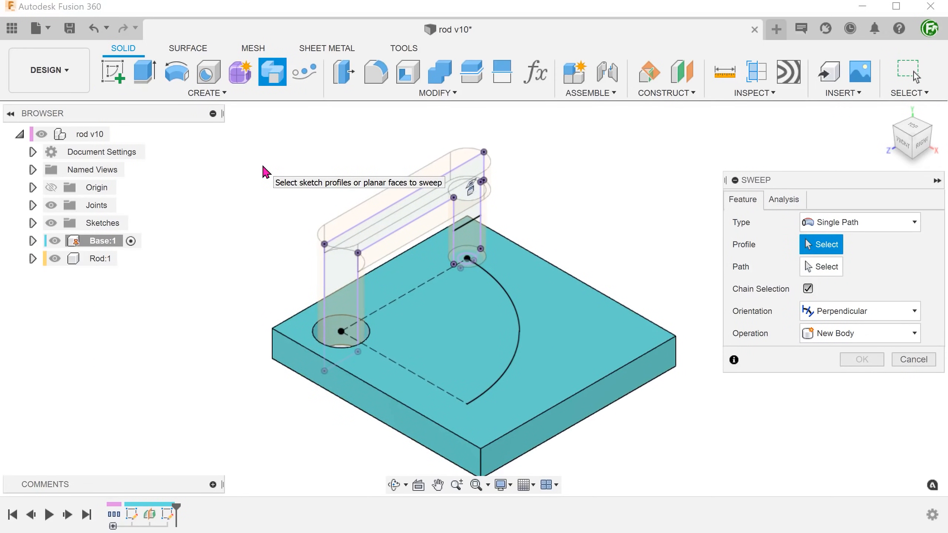
pyautogui.click(468, 242)
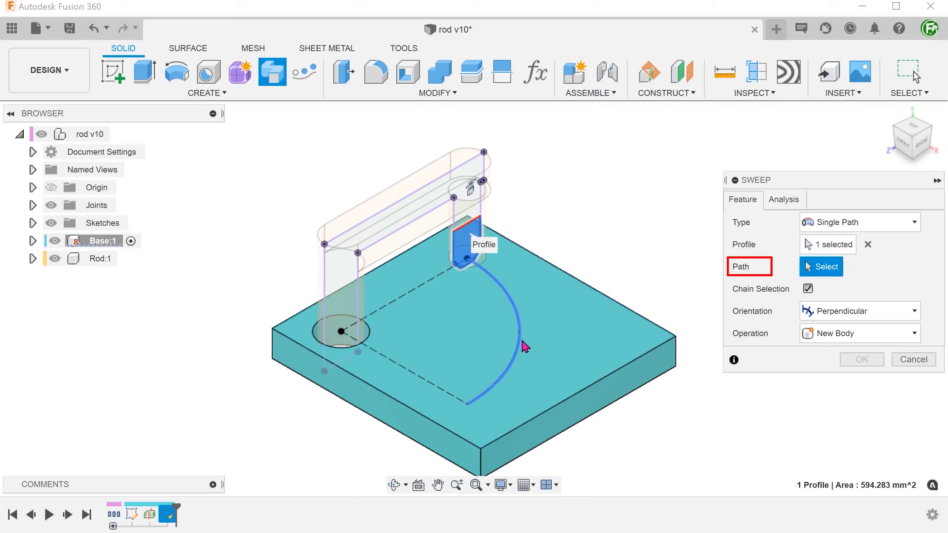
pyautogui.click(519, 320)
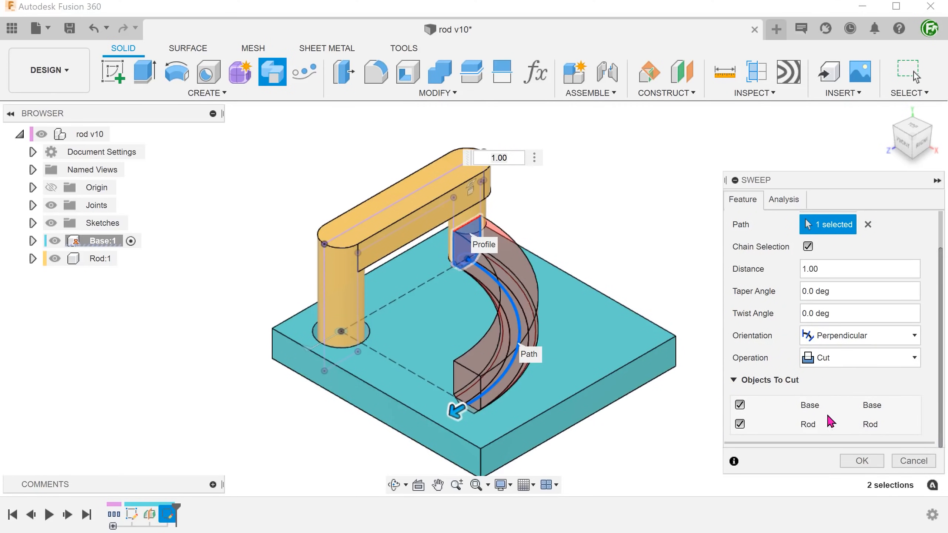
pyautogui.click(740, 425)
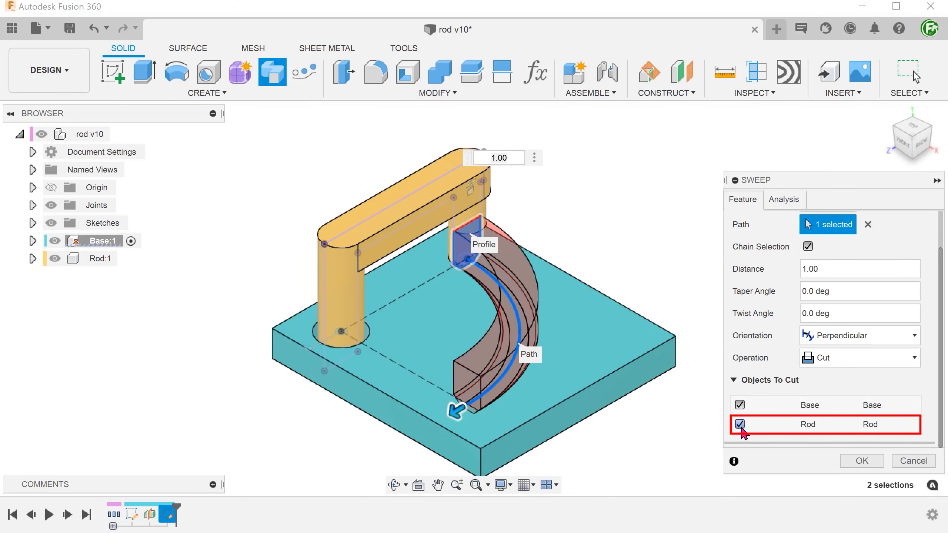
pyautogui.click(739, 424)
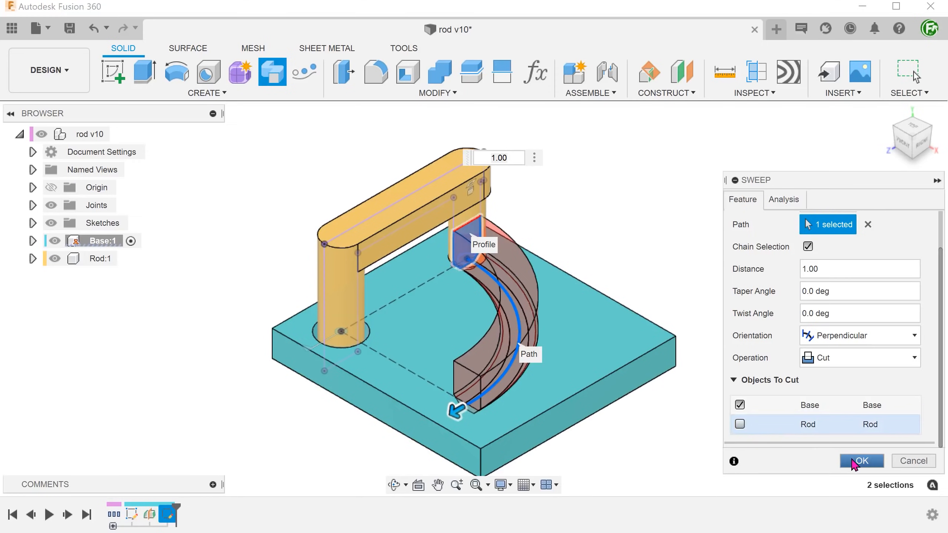
pyautogui.click(860, 460)
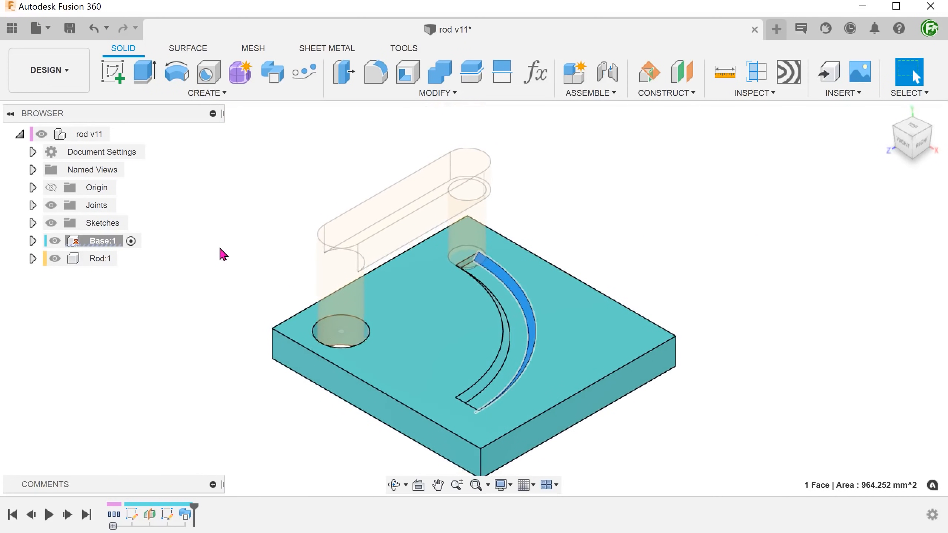
# Clear the face selection and reactivate the top-level rod v11 assembly.
pyautogui.click(215, 254)
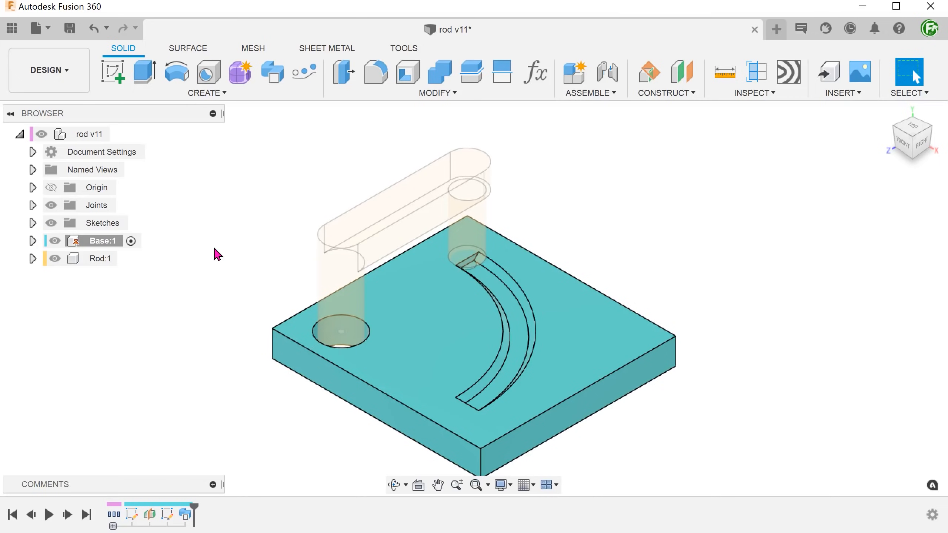
pyautogui.moveTo(121, 133)
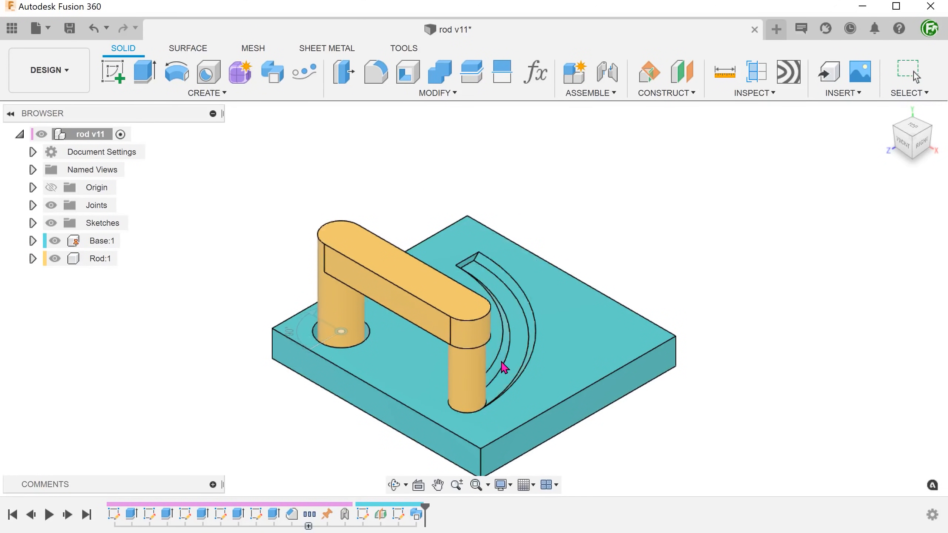
pyautogui.click(102, 241)
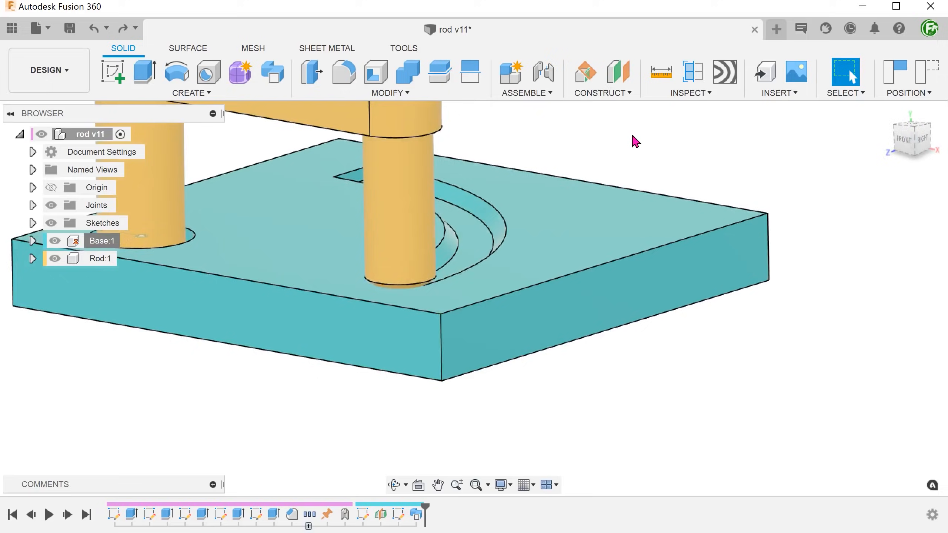
pyautogui.click(691, 72)
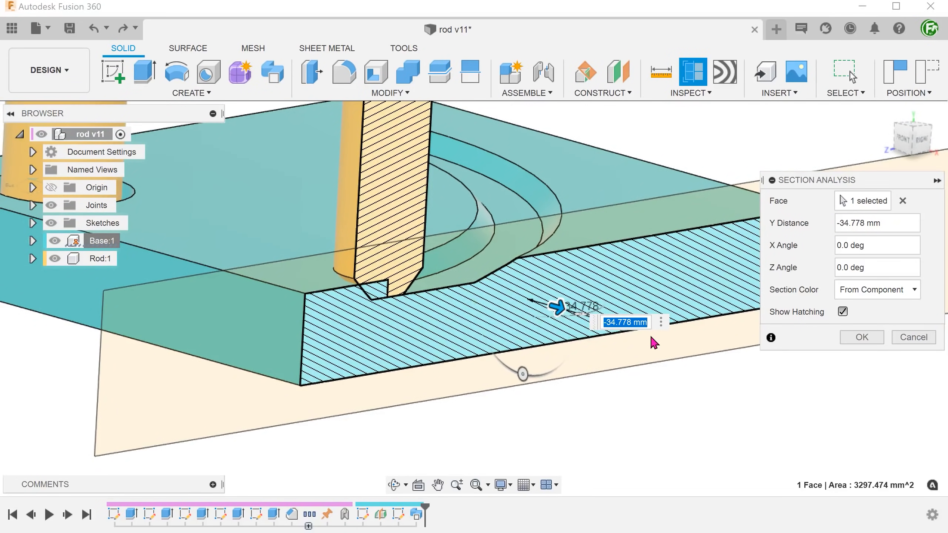
pyautogui.click(912, 336)
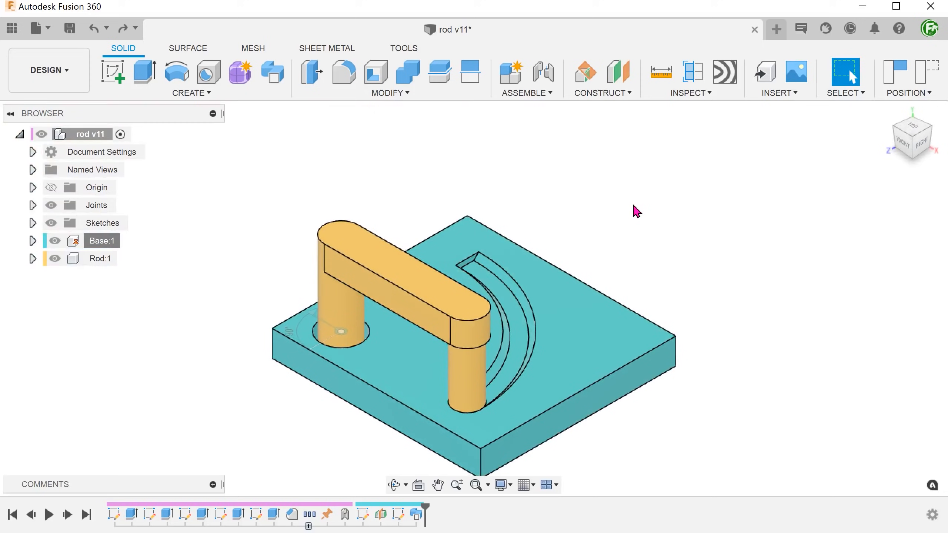
pyautogui.click(909, 92)
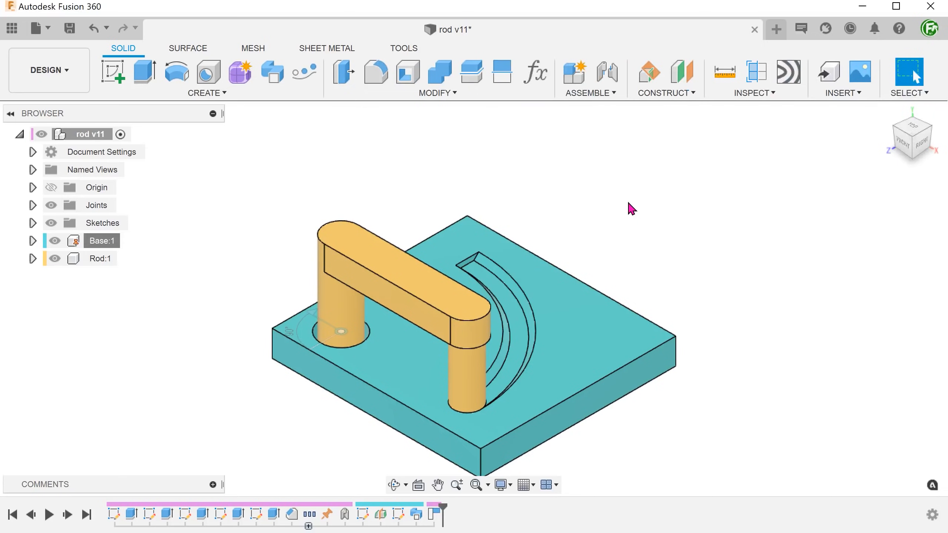
pyautogui.click(753, 77)
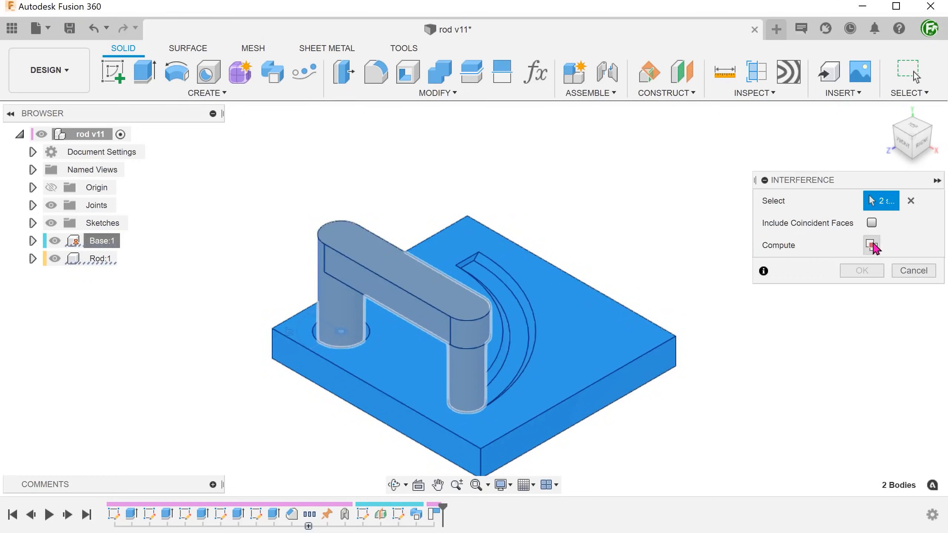
pyautogui.click(871, 245)
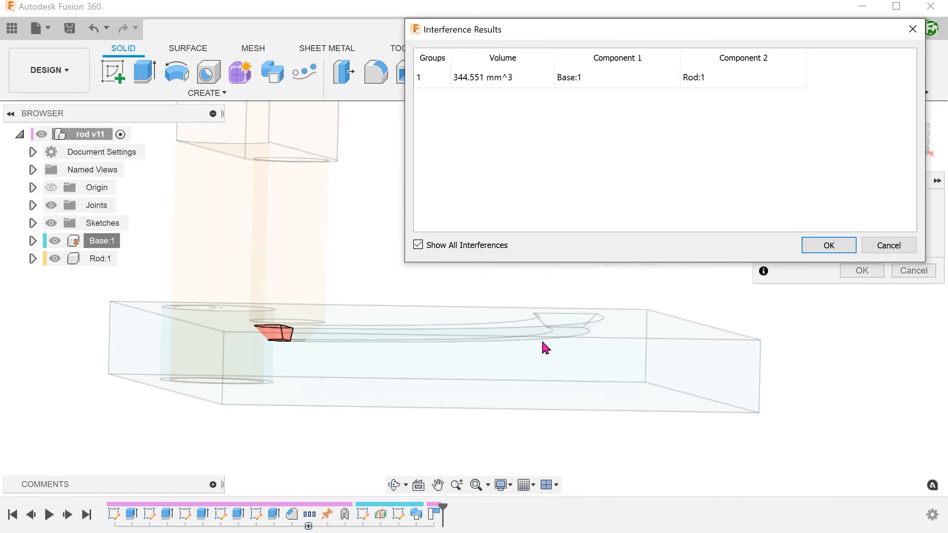
pyautogui.click(827, 245)
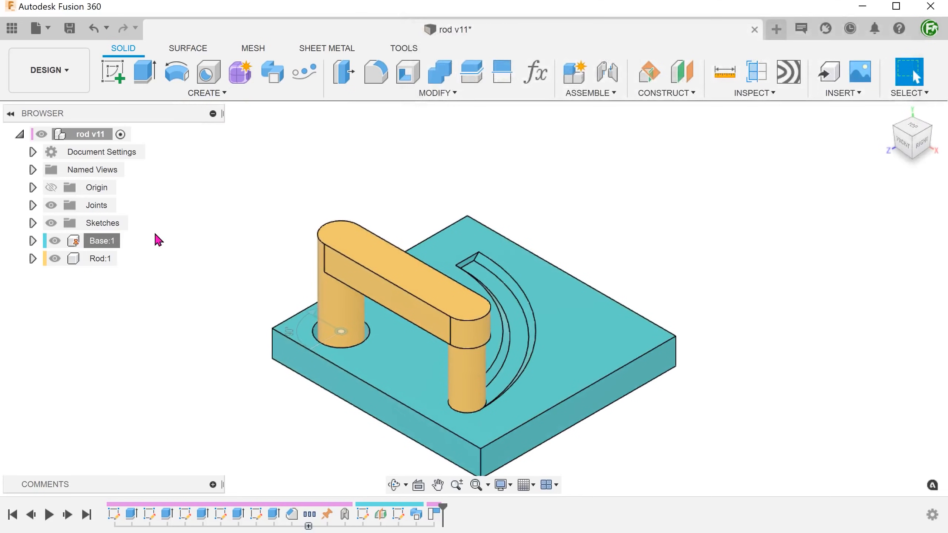
# Activate Base:1 and Combine-cut the Rod from the Base, keeping the rod.
pyautogui.click(102, 241)
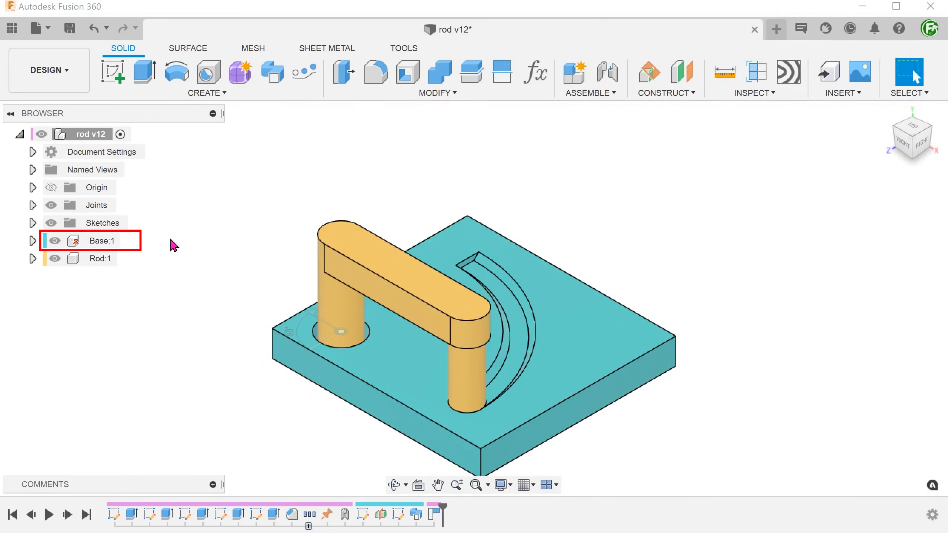
pyautogui.moveTo(127, 241)
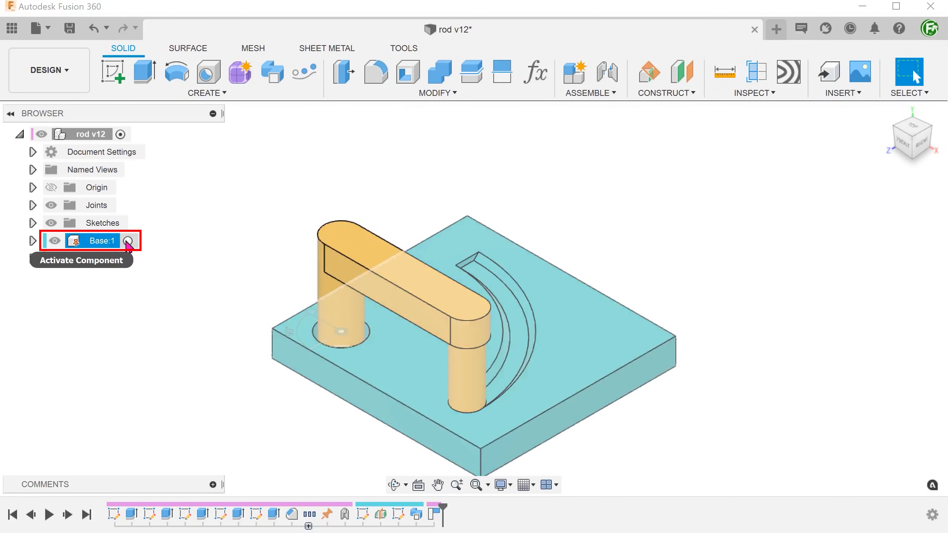
pyautogui.click(130, 240)
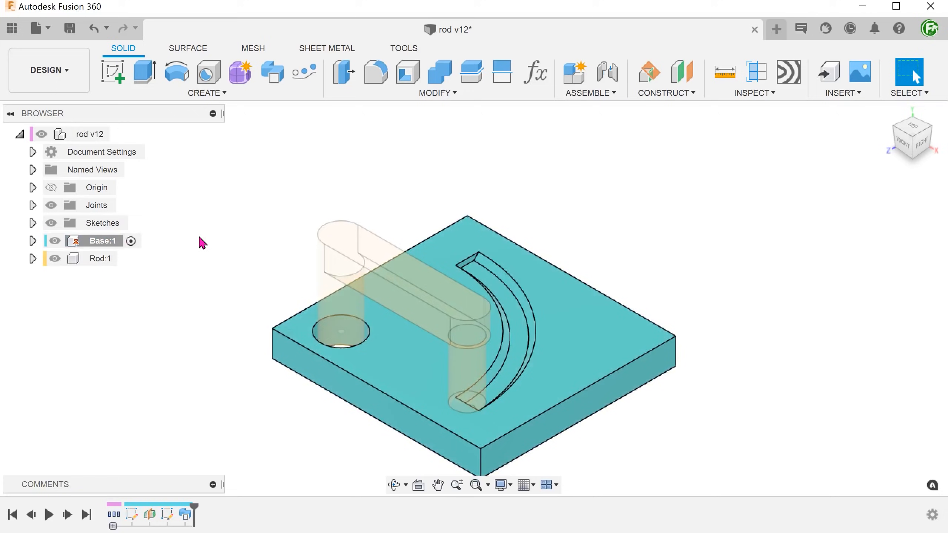
pyautogui.click(433, 92)
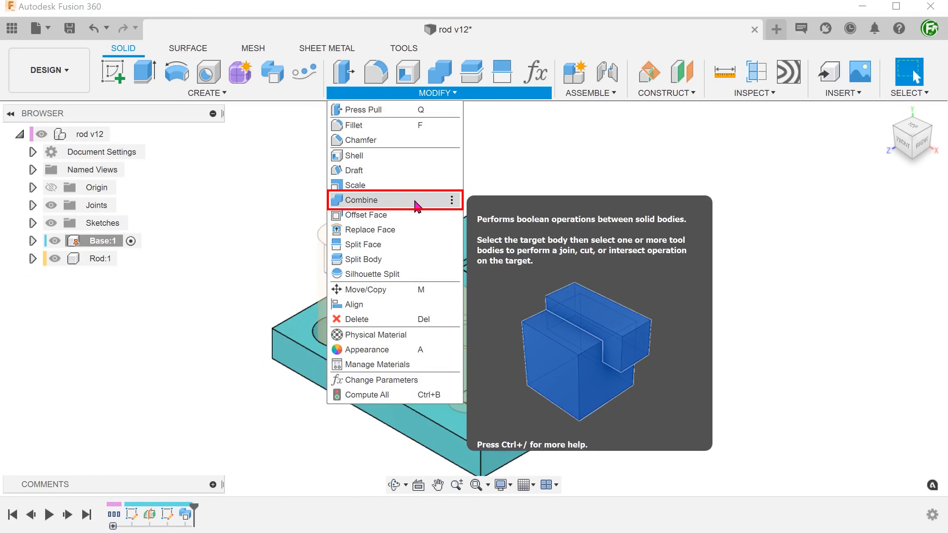
pyautogui.click(363, 200)
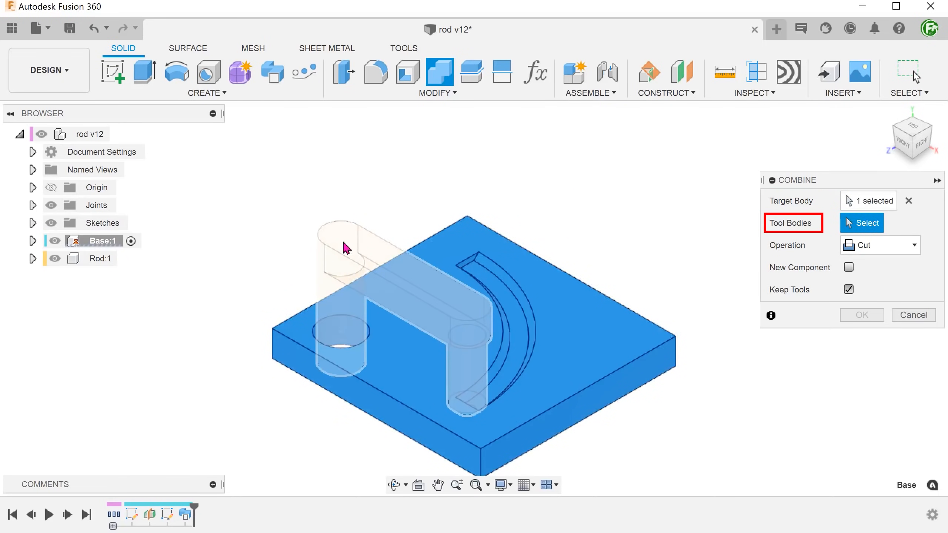
pyautogui.click(338, 259)
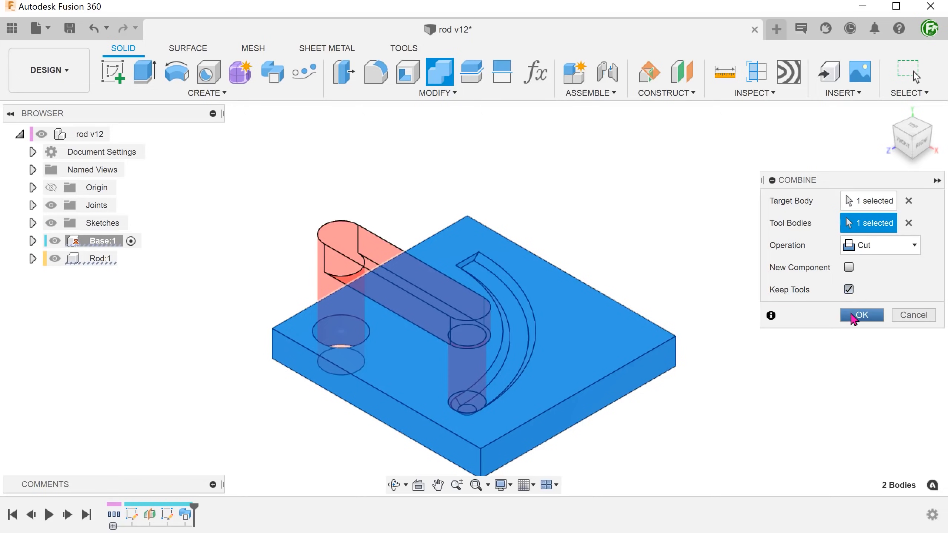
pyautogui.click(860, 315)
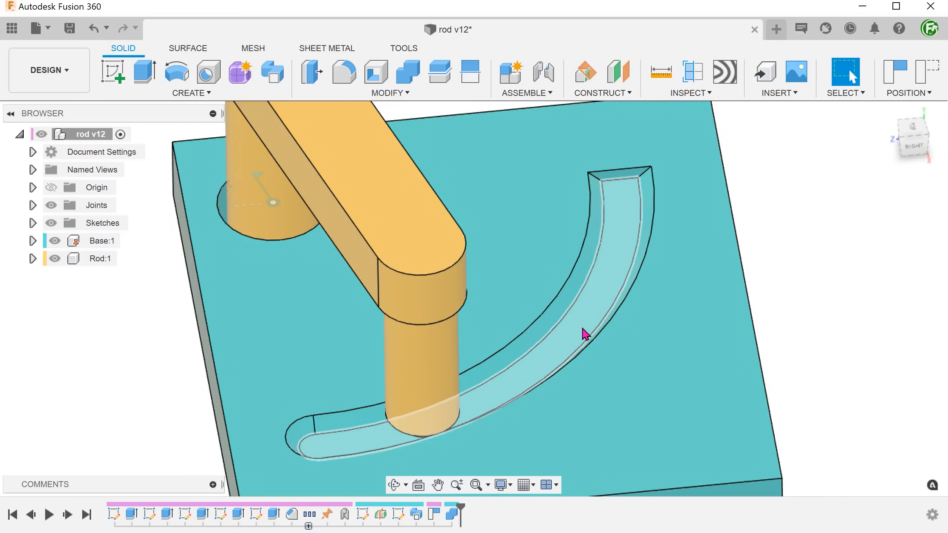
# Switch to the Untitled v4 design with the Base and Swivel components.
pyautogui.click(583, 335)
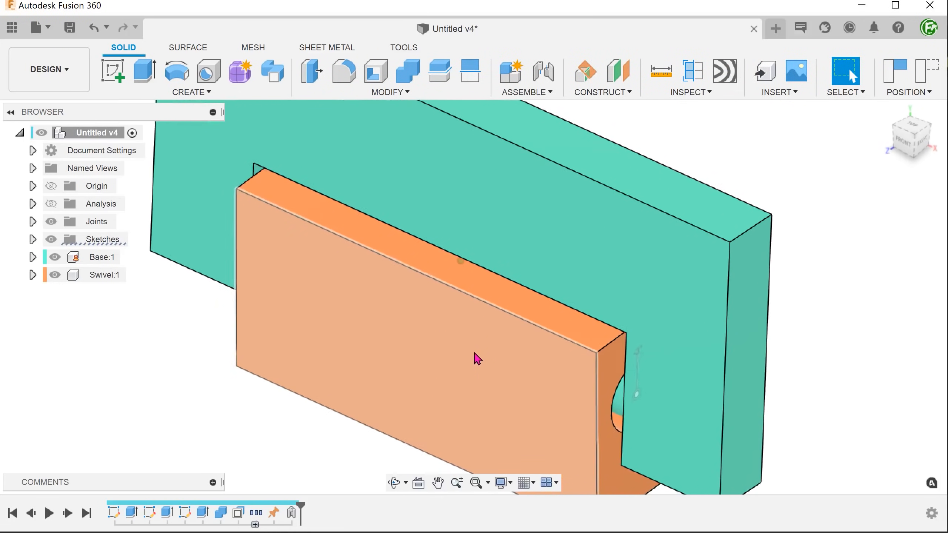
# Activate the Base component and view the pin-in-hole section from the right.
pyautogui.scroll(3)
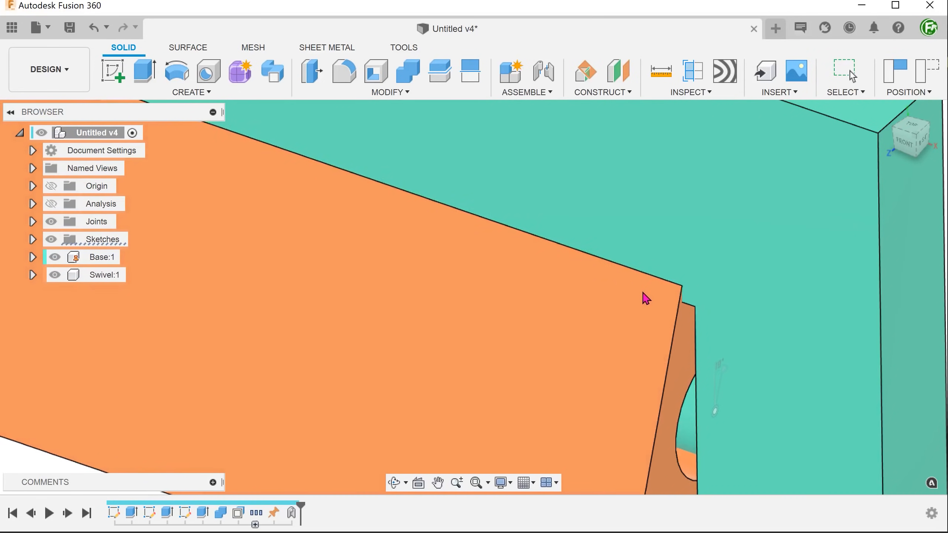
pyautogui.click(844, 72)
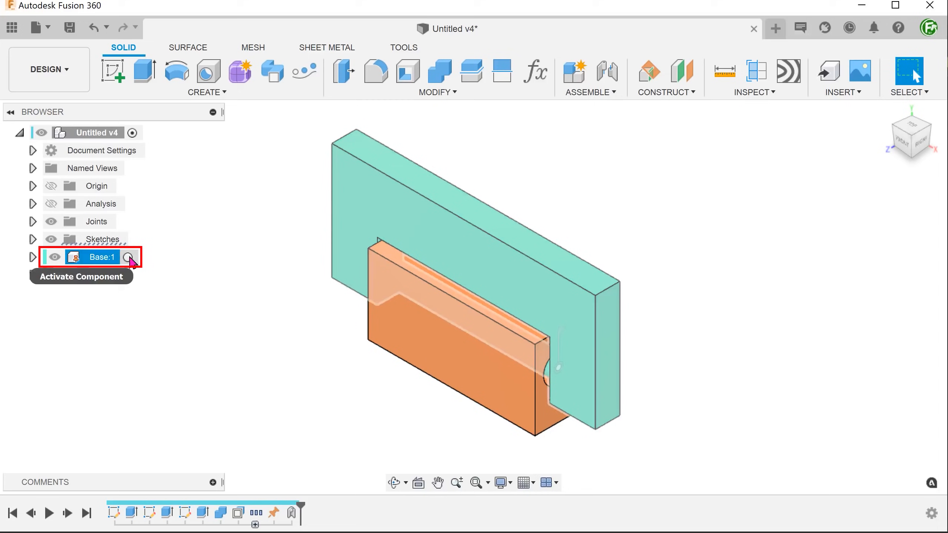
pyautogui.click(131, 257)
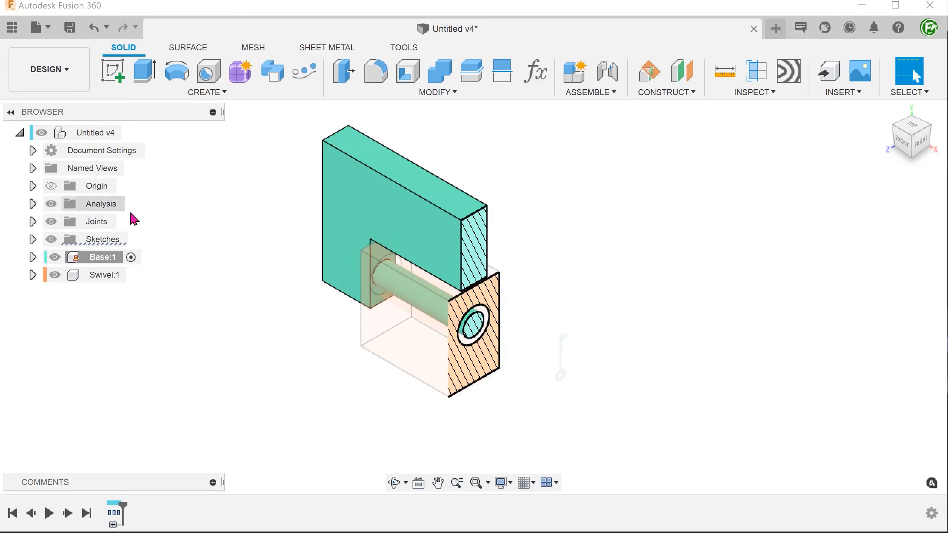
pyautogui.moveTo(901, 163)
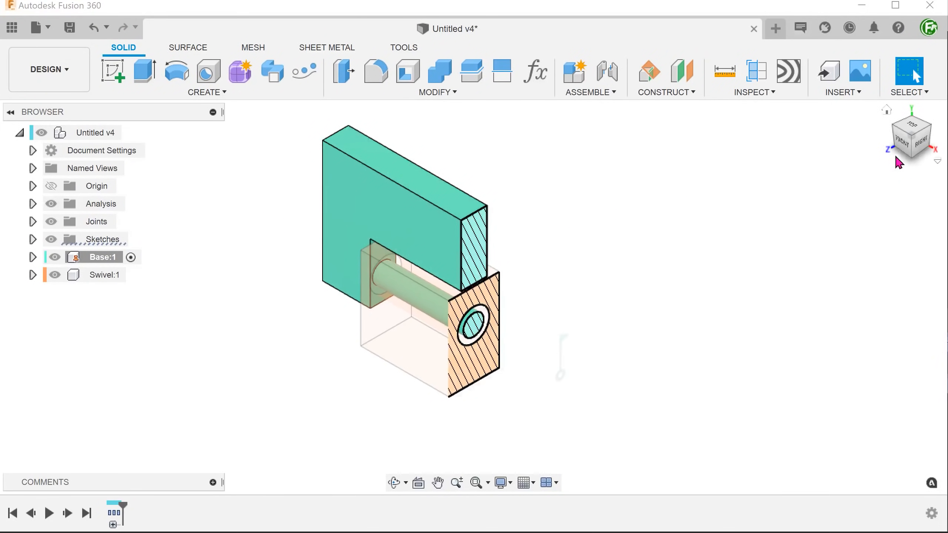
pyautogui.click(910, 134)
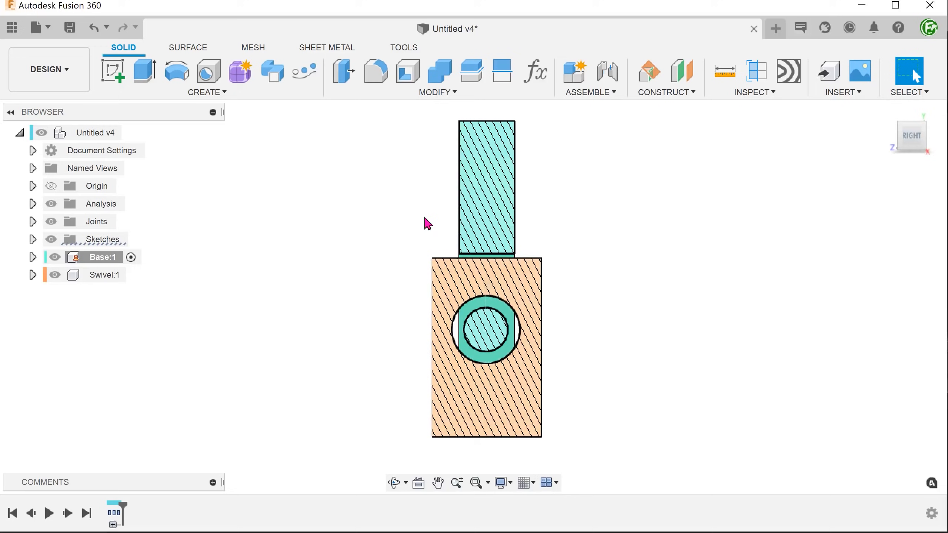
pyautogui.moveTo(313, 213)
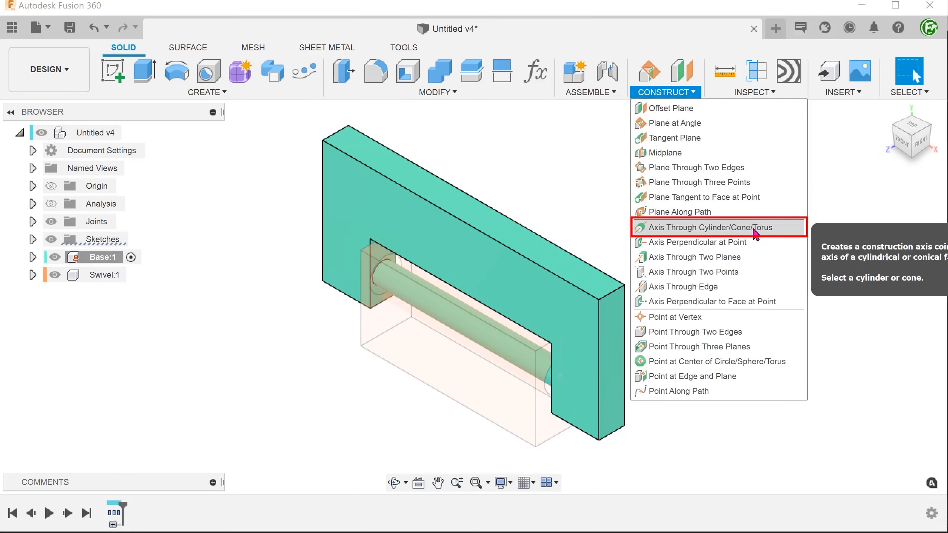
# Create Axis1 through the swivel rod, then a plane through Axis1 and a block edge.
pyautogui.click(695, 227)
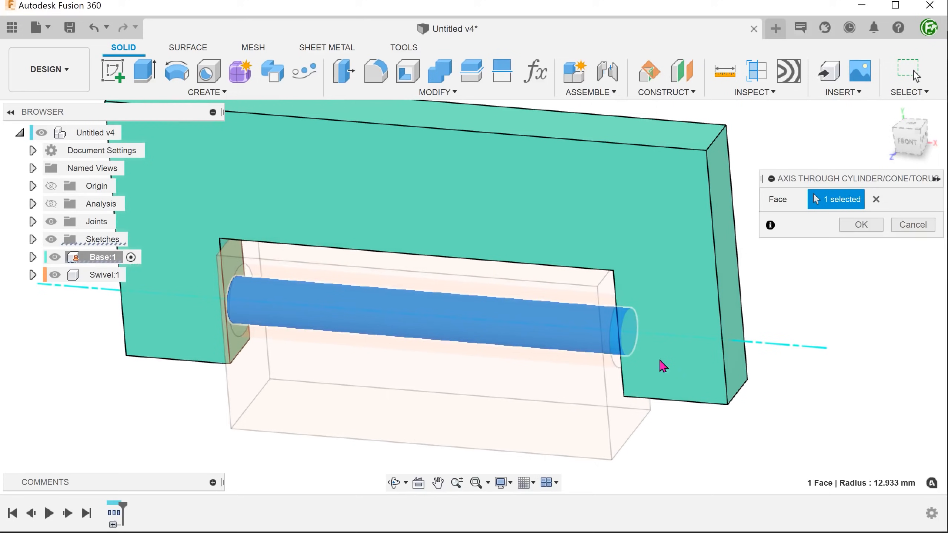
pyautogui.moveTo(856, 266)
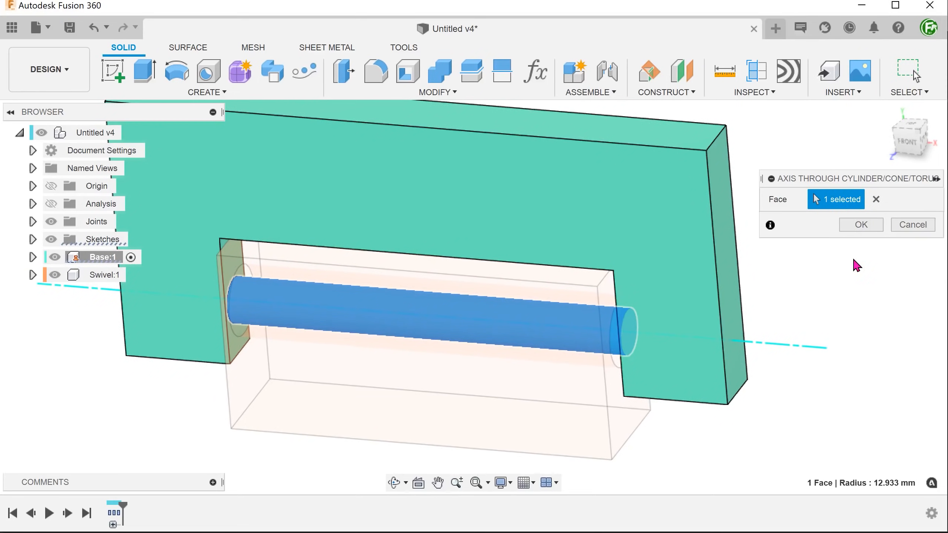
pyautogui.click(859, 224)
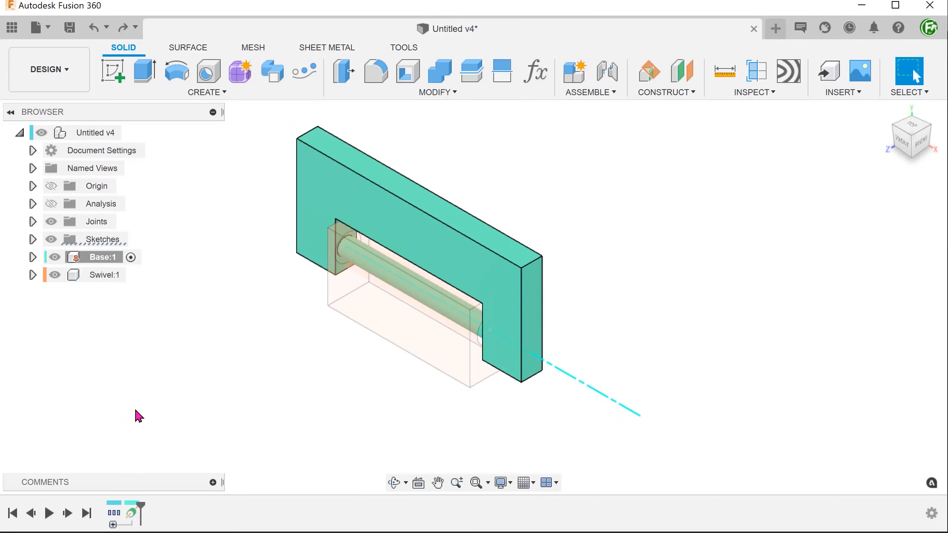
pyautogui.click(664, 92)
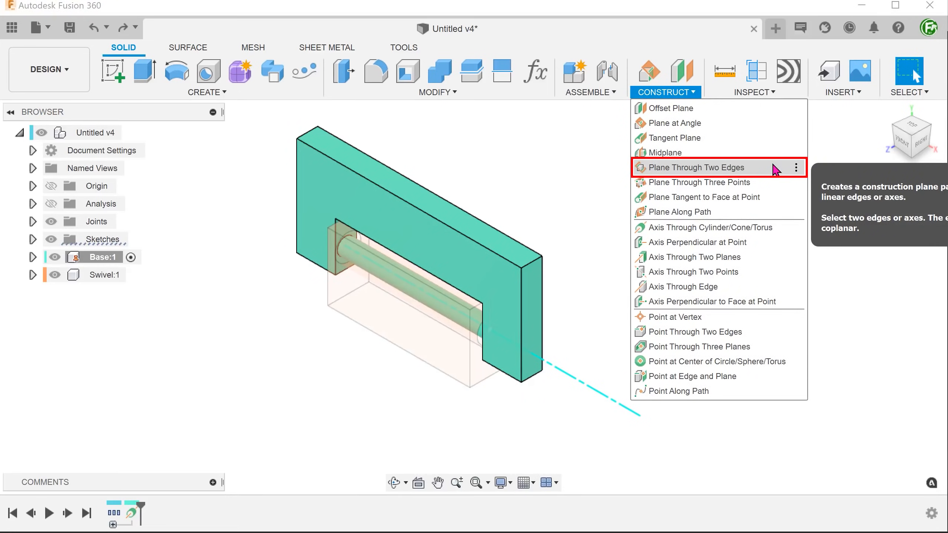
pyautogui.click(695, 168)
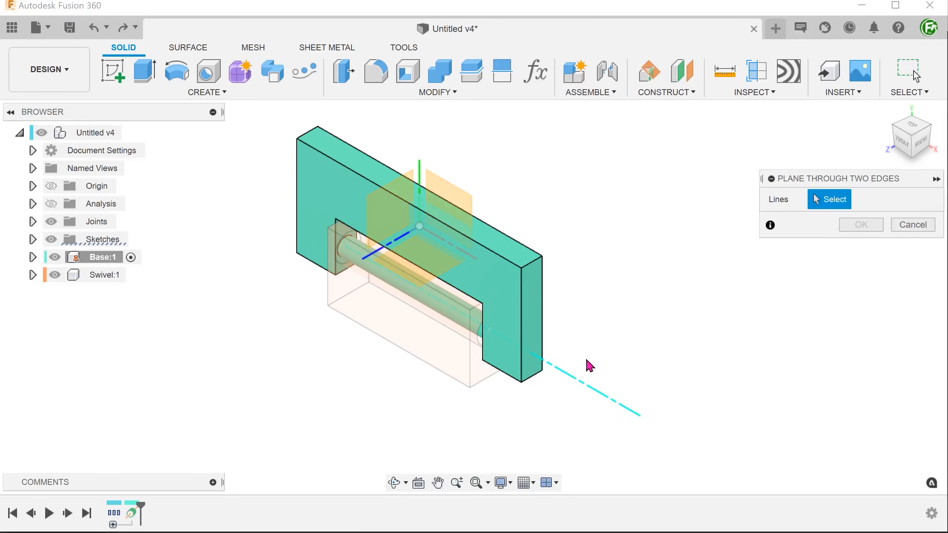
pyautogui.click(589, 365)
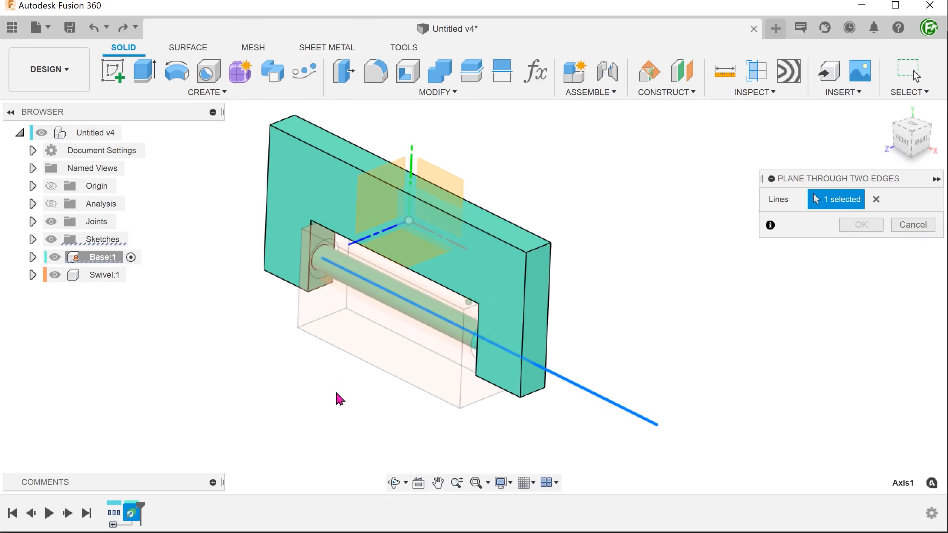
pyautogui.click(393, 260)
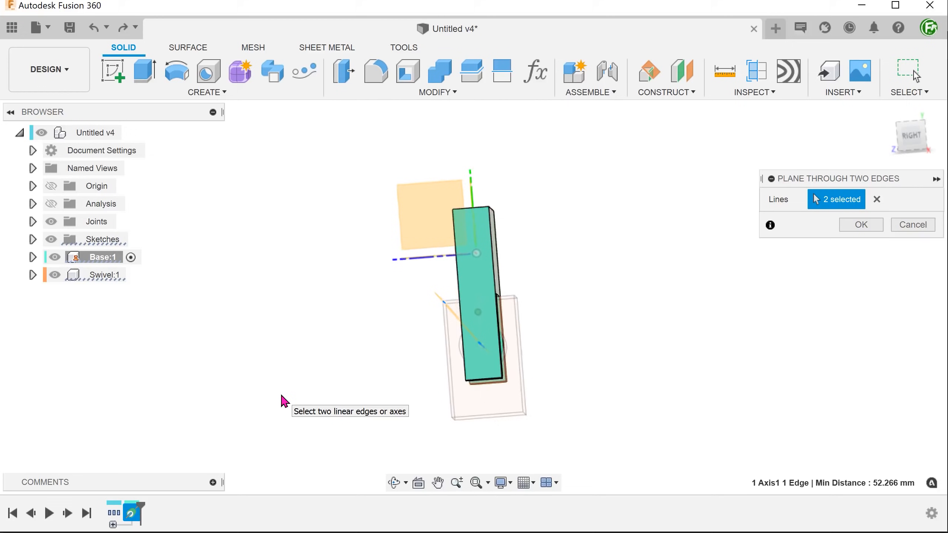
pyautogui.click(859, 224)
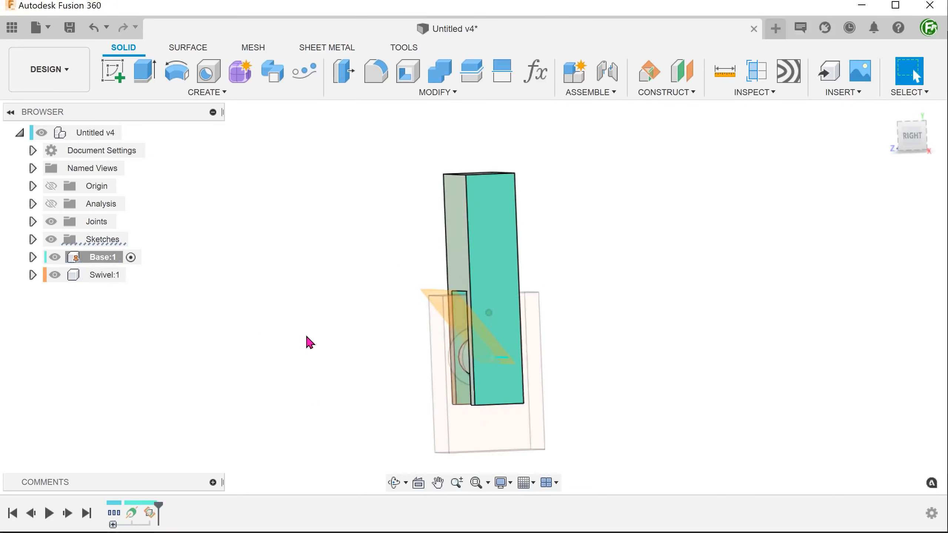
pyautogui.click(909, 135)
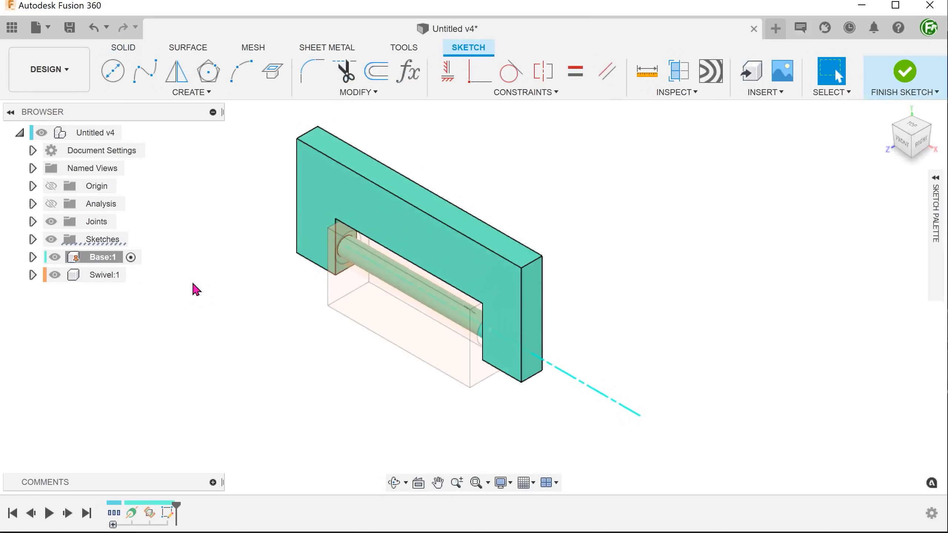
# Sketch the swivel body's intersection with the new plane and finish the sketch.
pyautogui.click(190, 92)
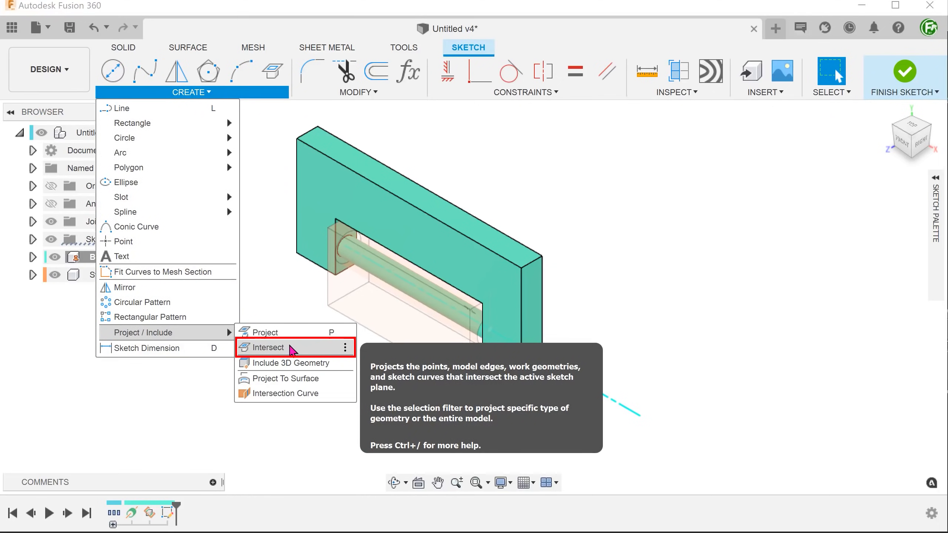
pyautogui.click(268, 347)
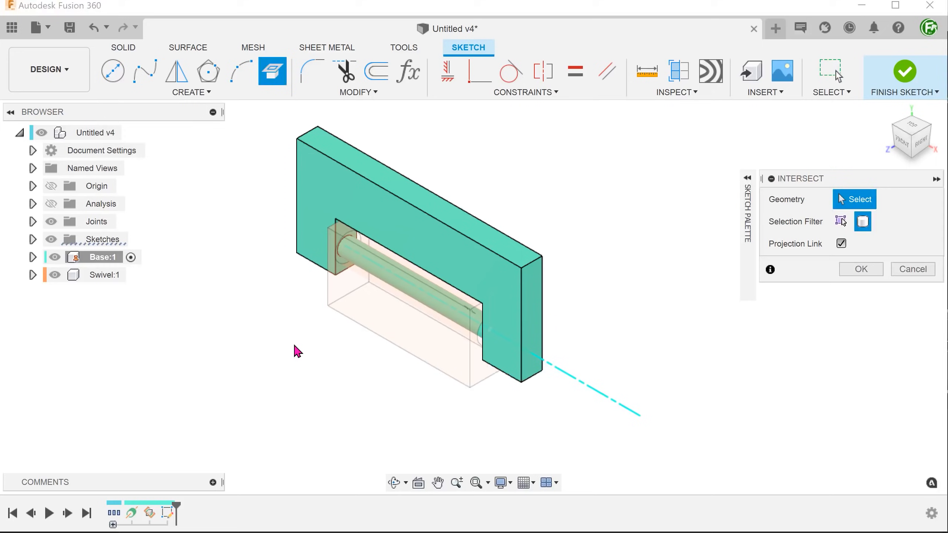
pyautogui.moveTo(862, 222)
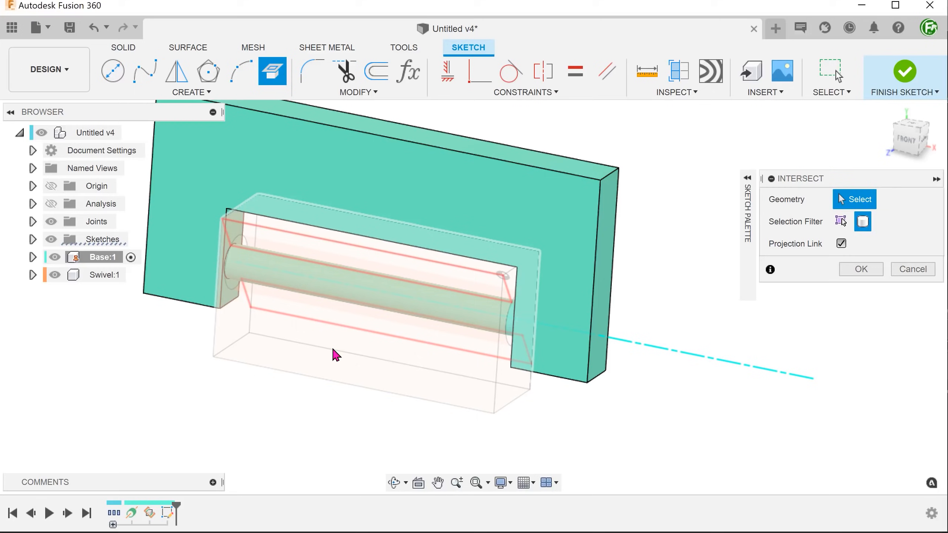
pyautogui.click(363, 333)
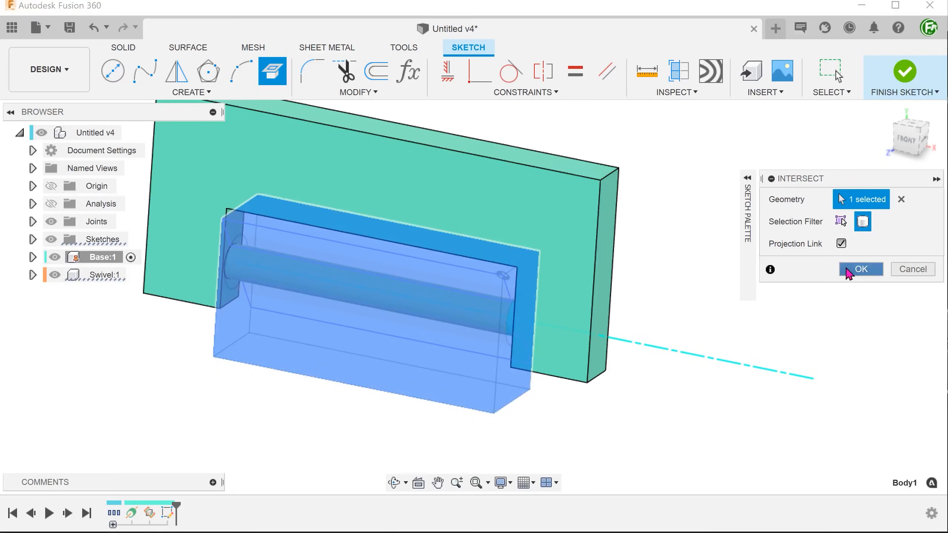
pyautogui.click(860, 269)
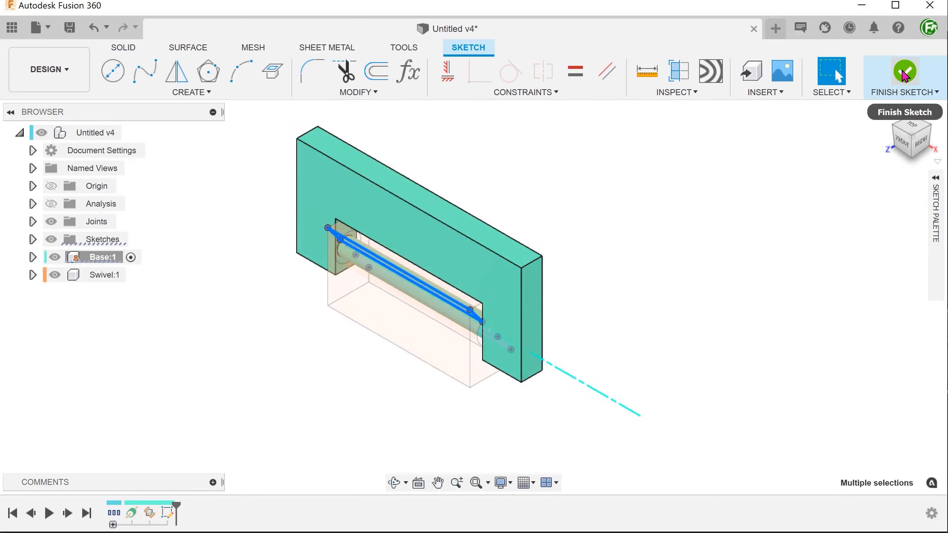
pyautogui.click(904, 71)
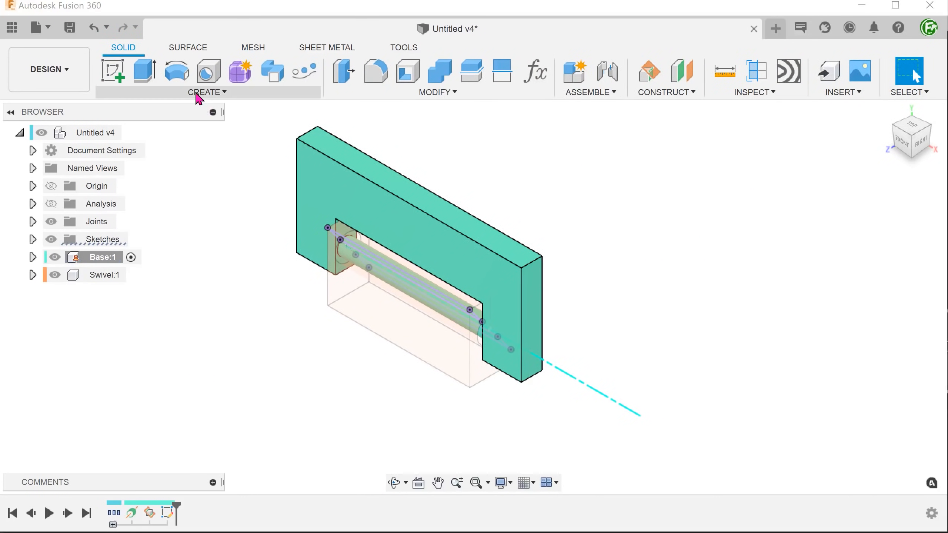
# Revolve-cut the base 360° around Axis1, excluding the Swivel body from the cut.
pyautogui.click(206, 92)
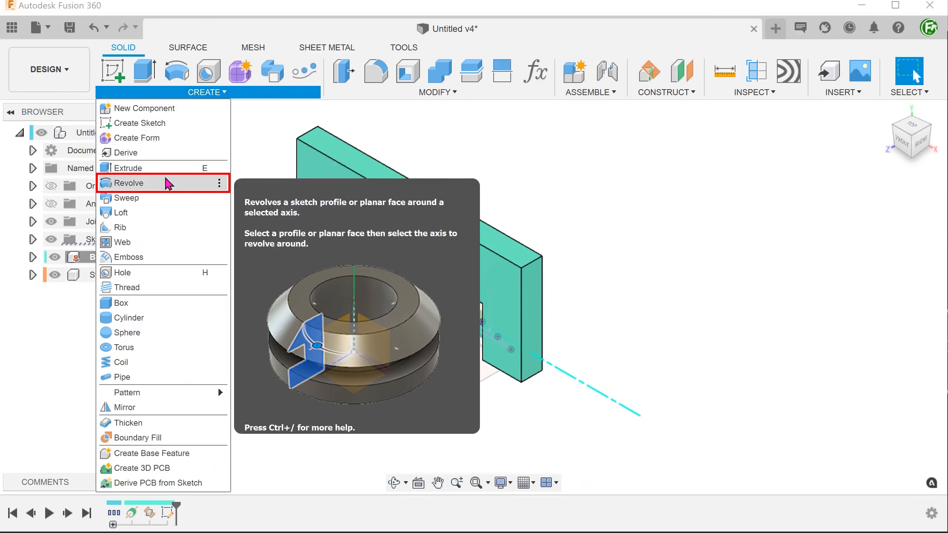
pyautogui.click(129, 182)
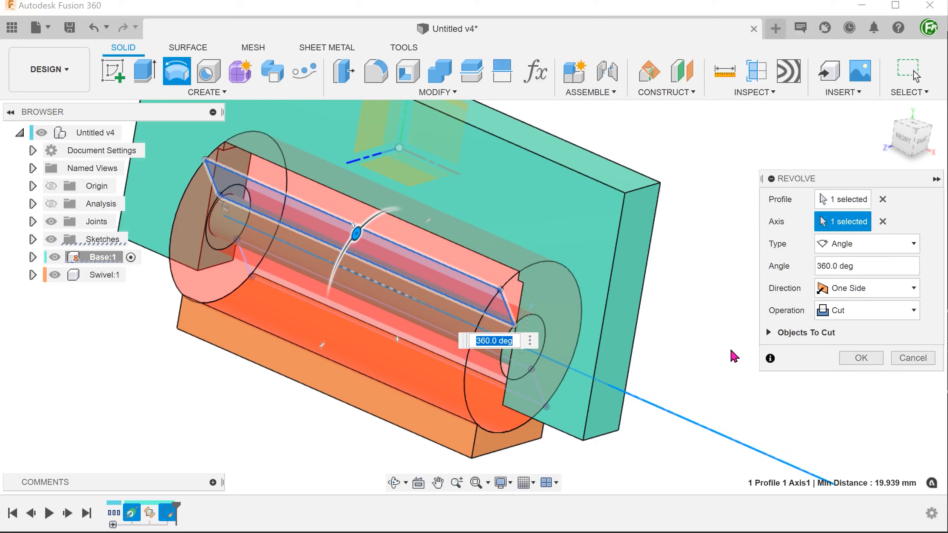
pyautogui.moveTo(780, 339)
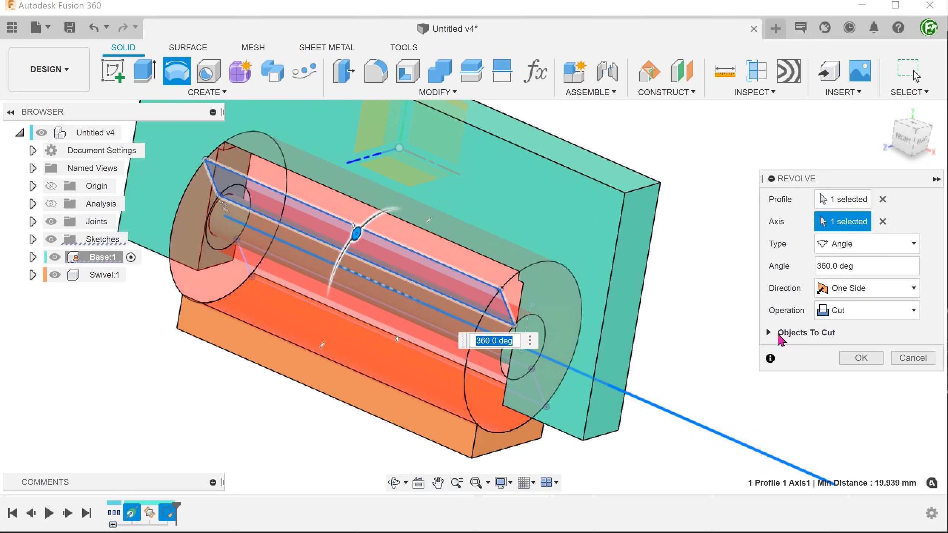
pyautogui.click(769, 332)
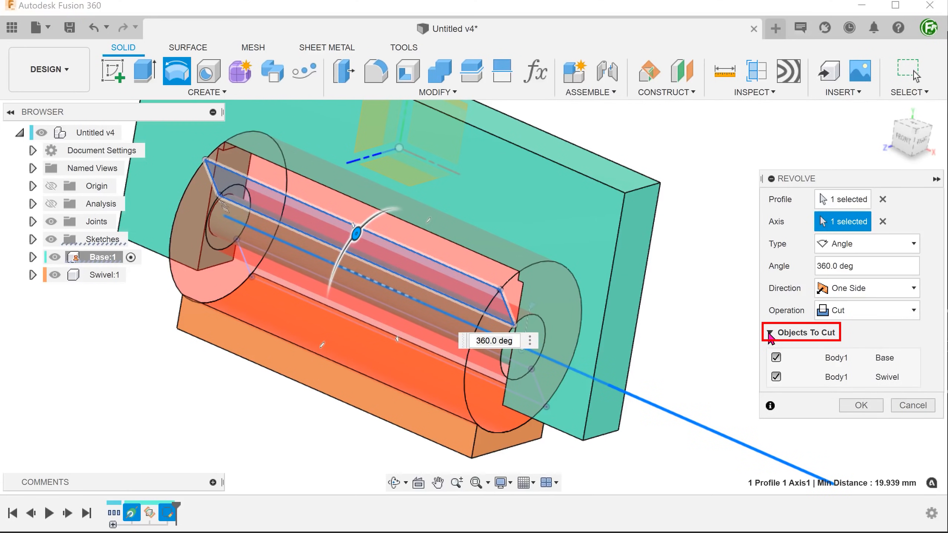
pyautogui.click(776, 376)
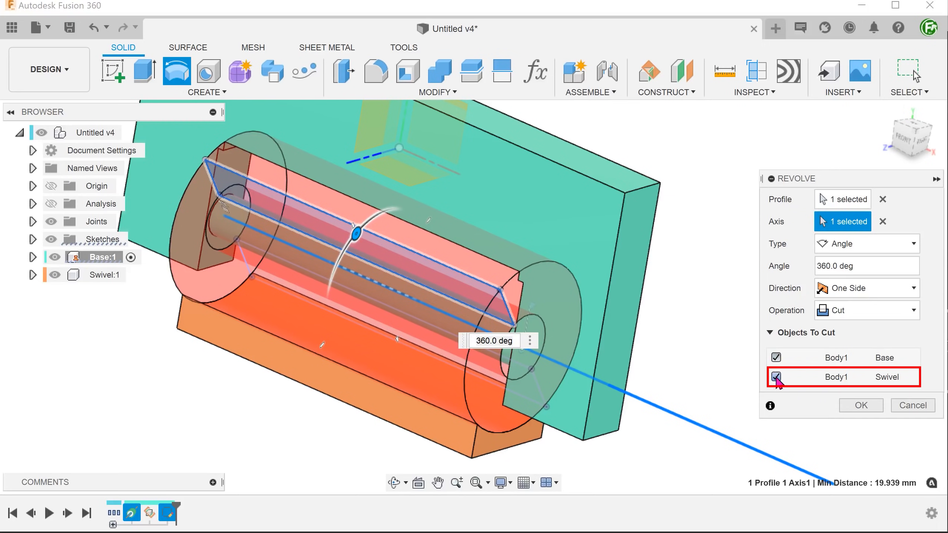
pyautogui.click(776, 377)
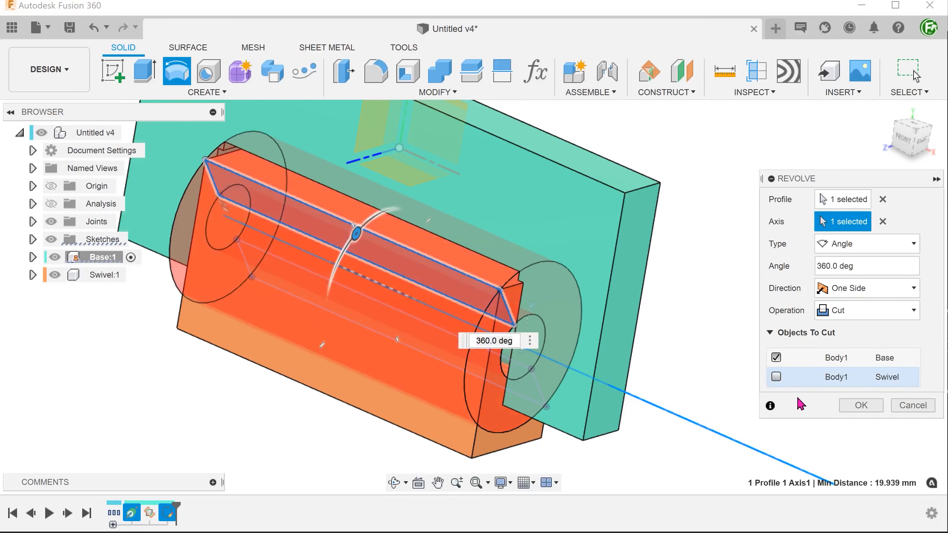
pyautogui.moveTo(861, 405)
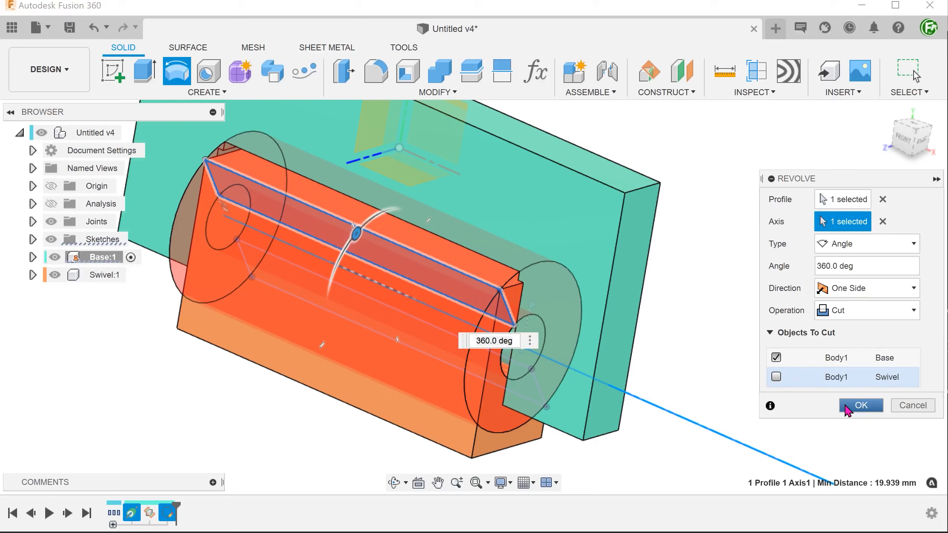
pyautogui.click(860, 405)
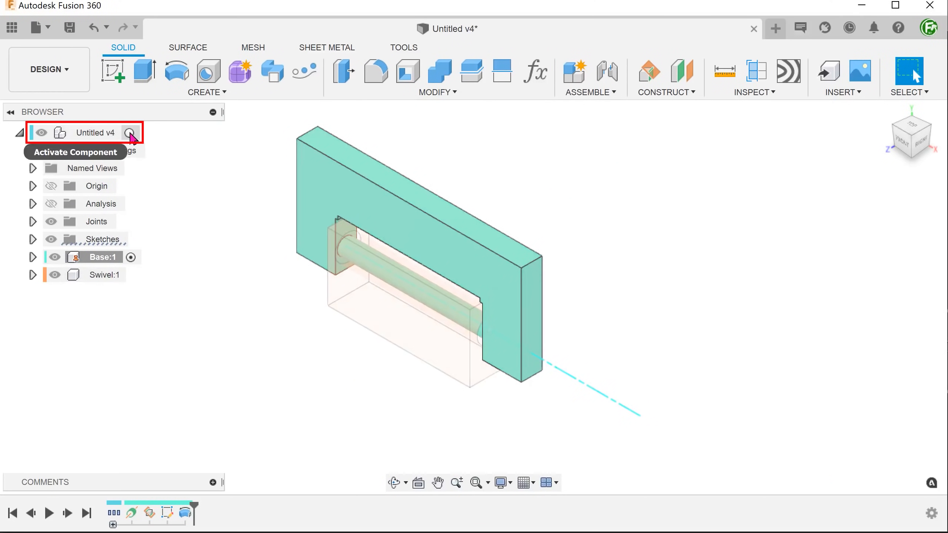
pyautogui.click(129, 132)
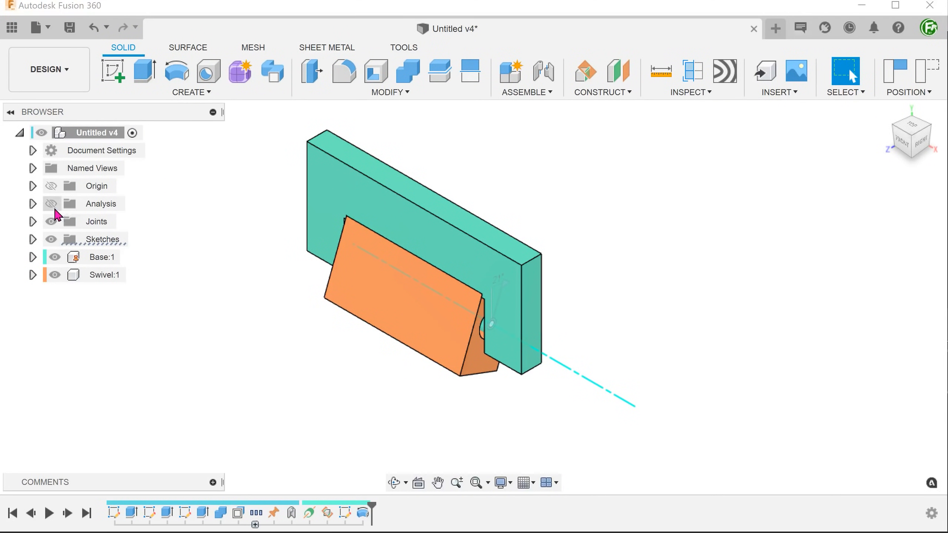
# Show the section analysis again to reveal the clearance ring around the rod.
pyautogui.click(34, 168)
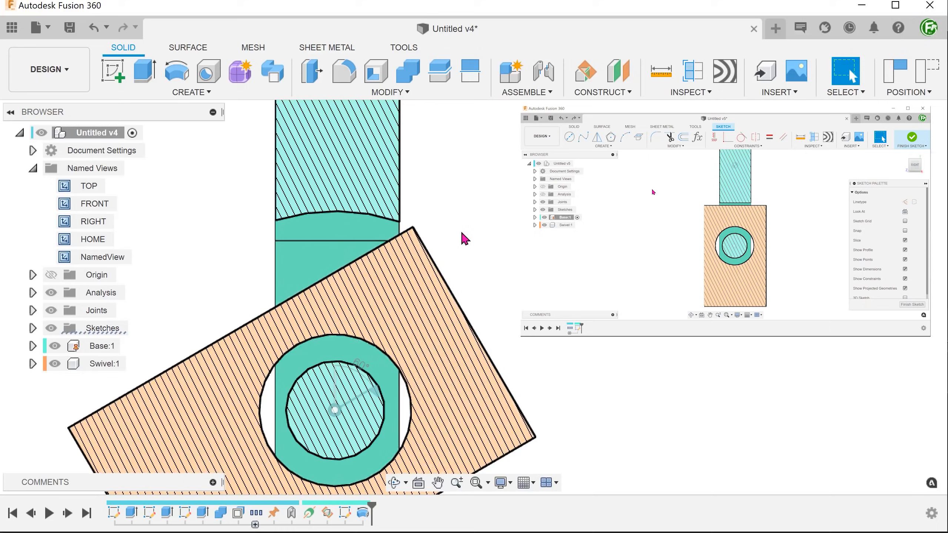
pyautogui.click(568, 136)
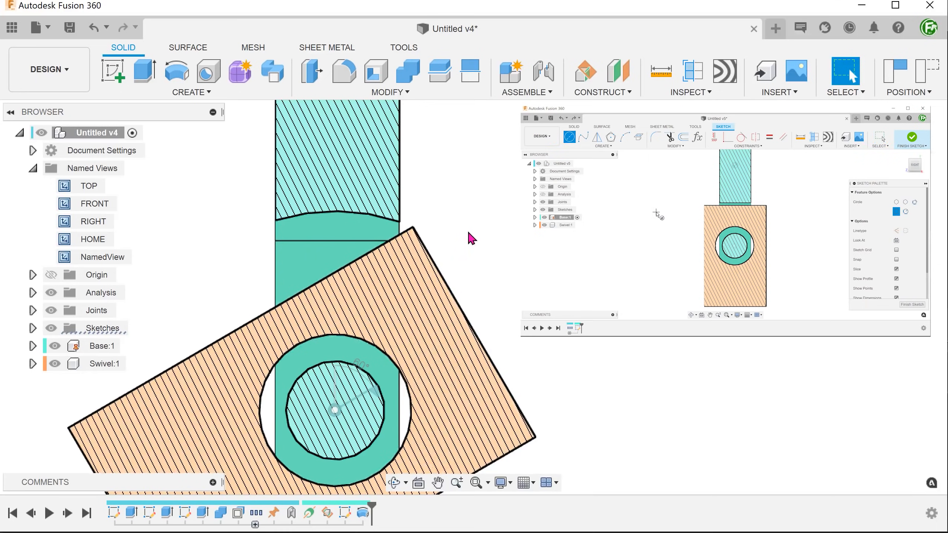